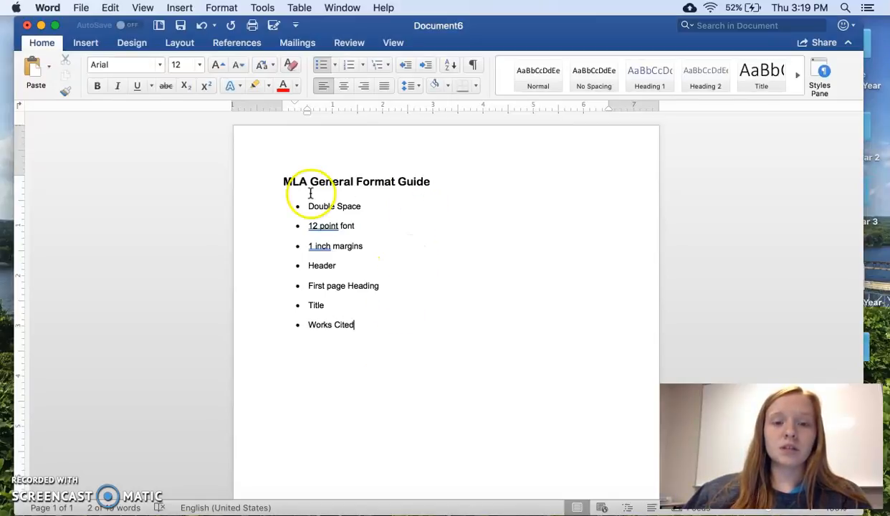
{"action": "mouse_move", "coordinate": [350, 209]}
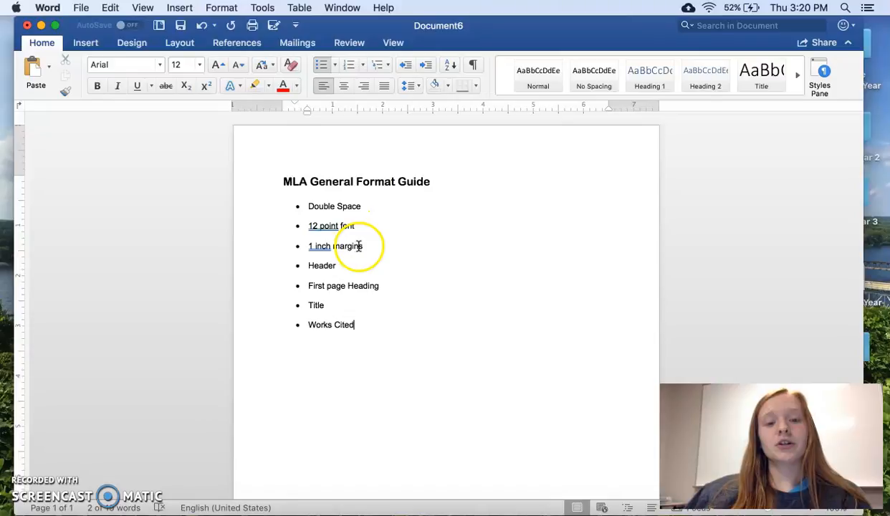
{"action": "mouse_move", "coordinate": [369, 296]}
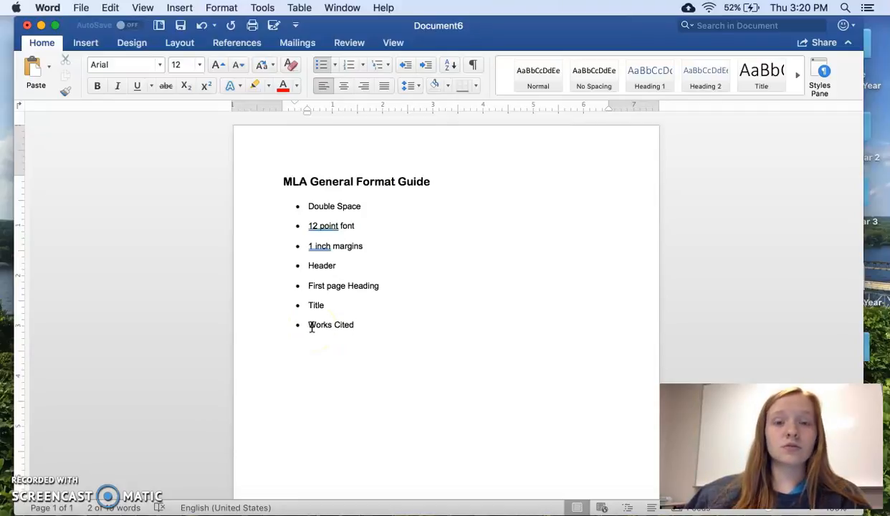
Open the new-document template gallery from the MLA format guide.
{"action": "left_click", "coordinate": [353, 324]}
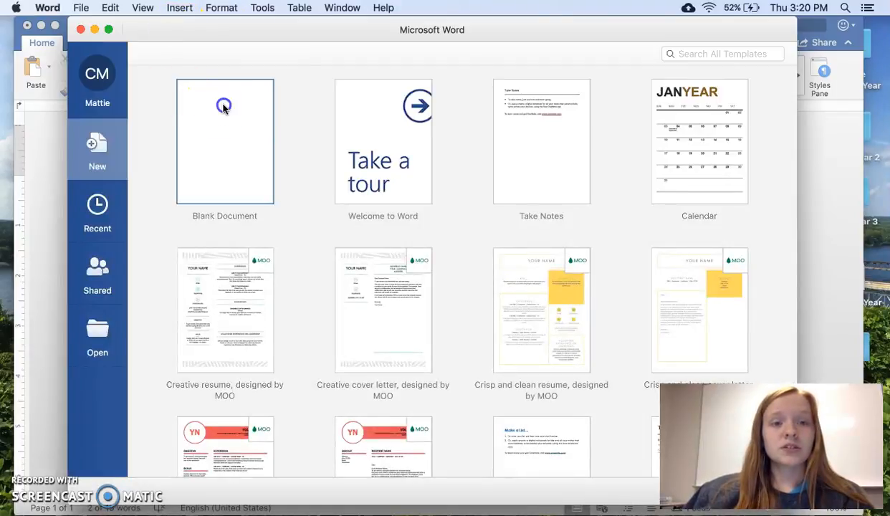
Create a blank document and keep the Normal 1-inch margins preset.
{"action": "left_click", "coordinate": [223, 140]}
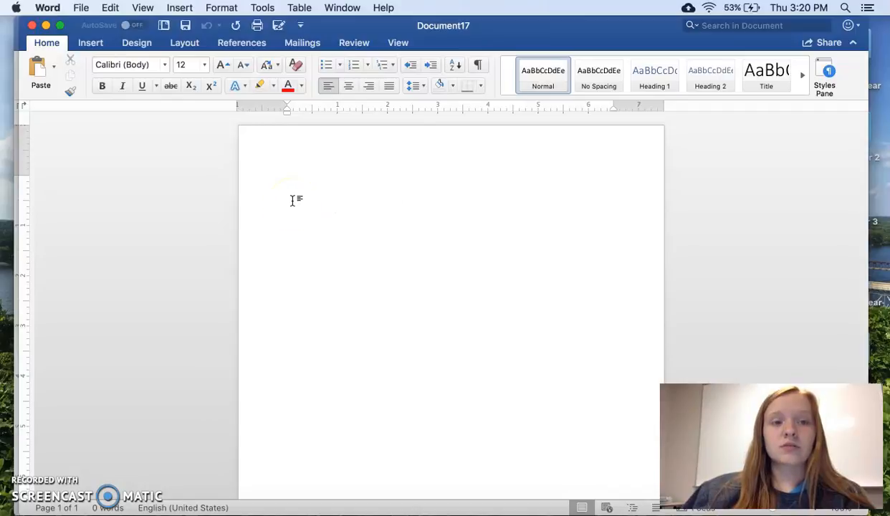
{"action": "left_click", "coordinate": [288, 181]}
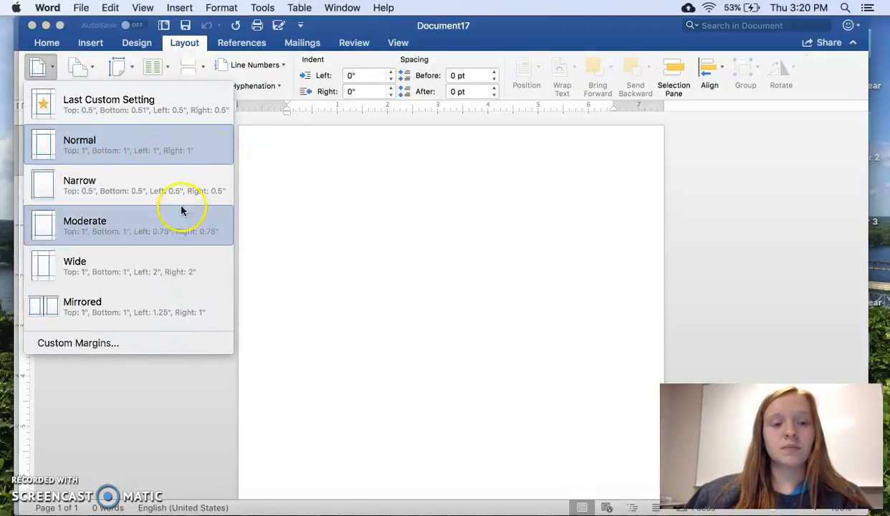
{"action": "mouse_move", "coordinate": [130, 257]}
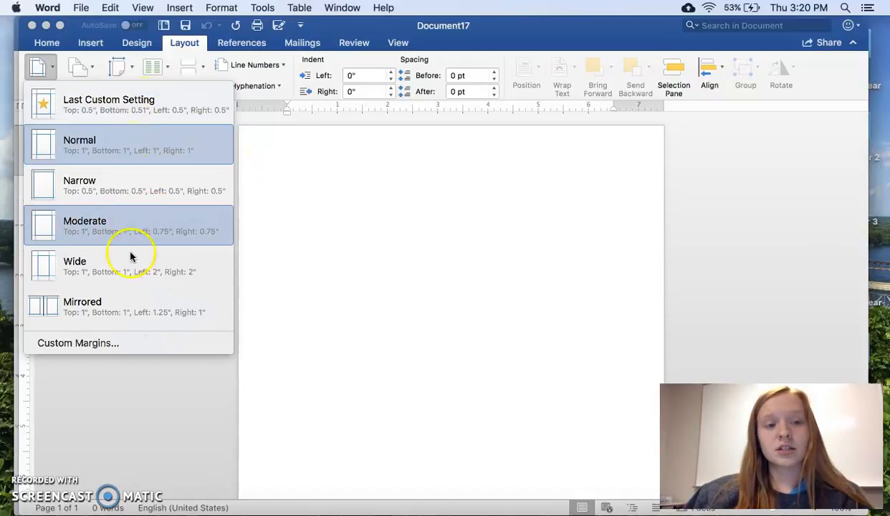
{"action": "mouse_move", "coordinate": [117, 348]}
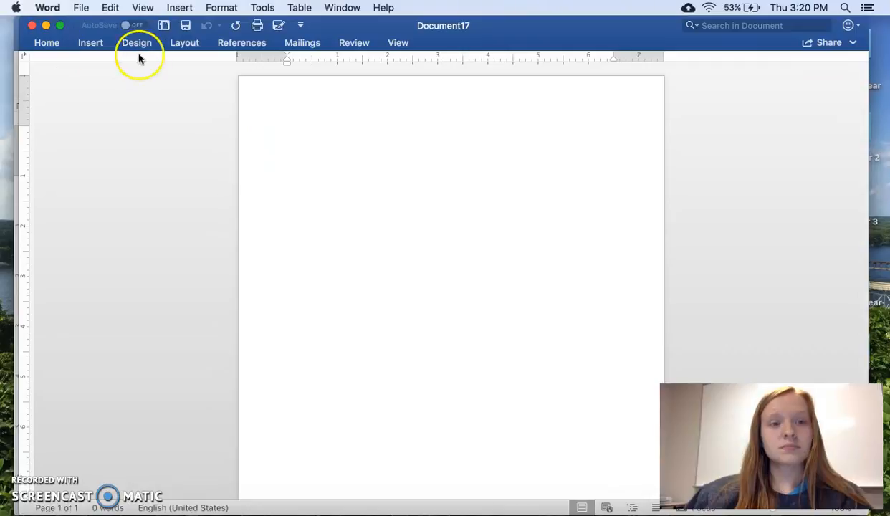
Re-expand the Home ribbon and place the insertion point at the top of the page.
{"action": "left_click", "coordinate": [46, 43]}
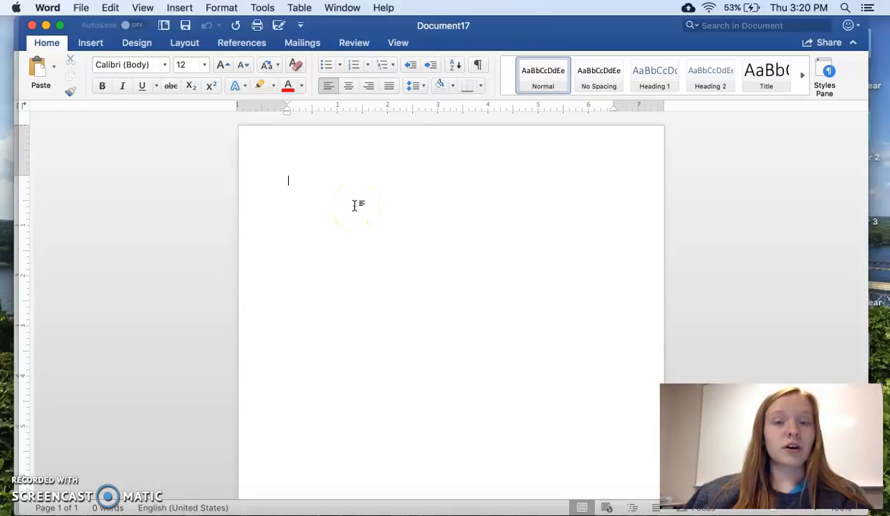
{"action": "mouse_move", "coordinate": [269, 209]}
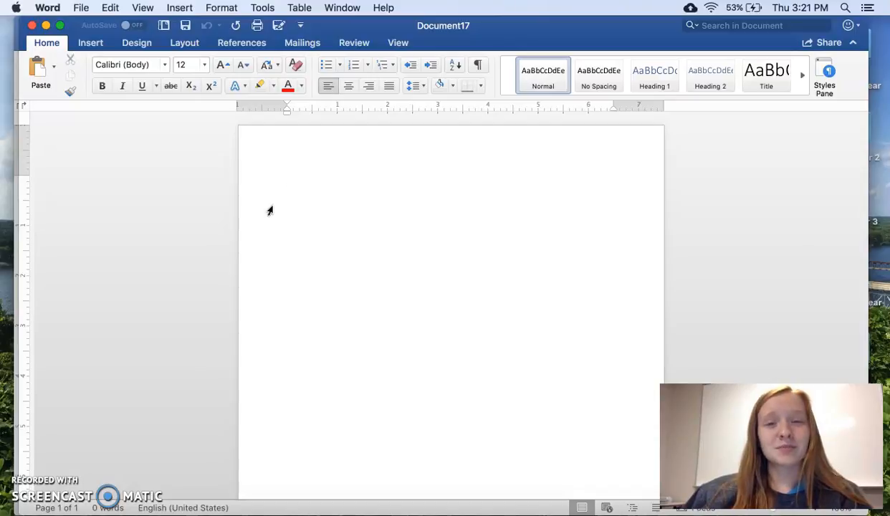
{"action": "left_click", "coordinate": [288, 181]}
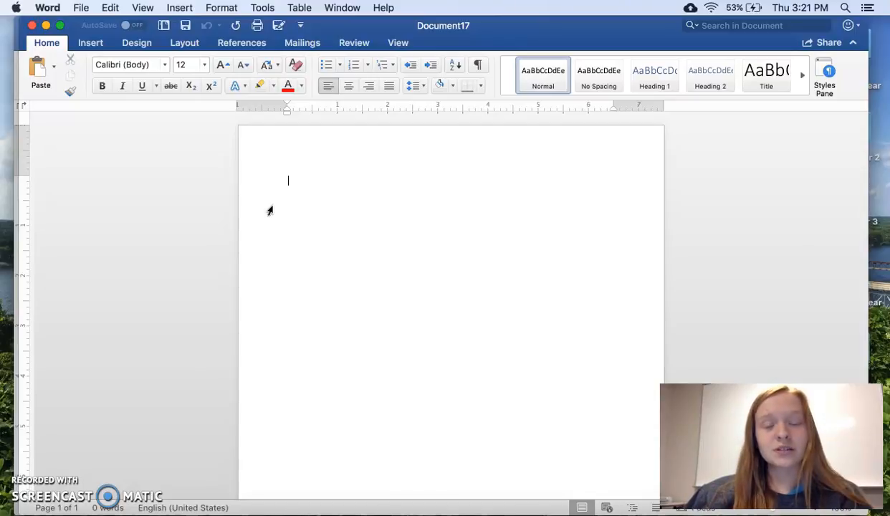
{"action": "mouse_move", "coordinate": [204, 147]}
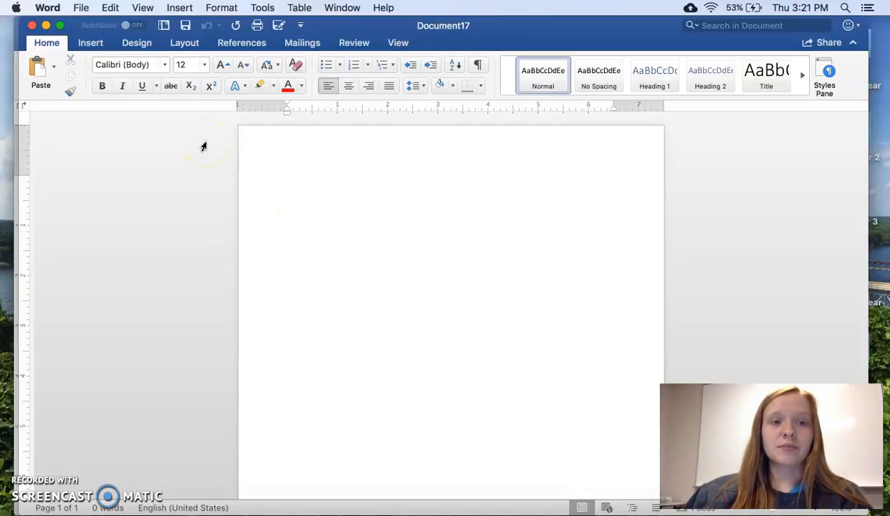
{"action": "left_click", "coordinate": [288, 181]}
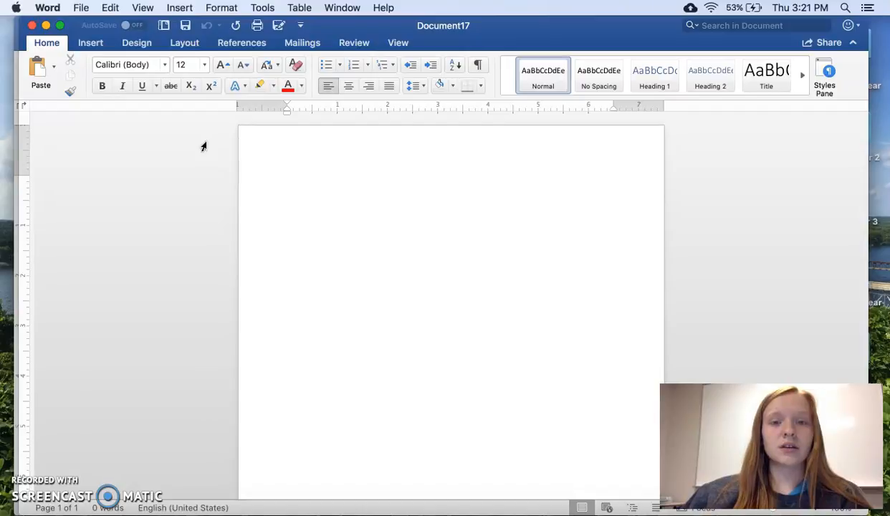
{"action": "left_click", "coordinate": [288, 181]}
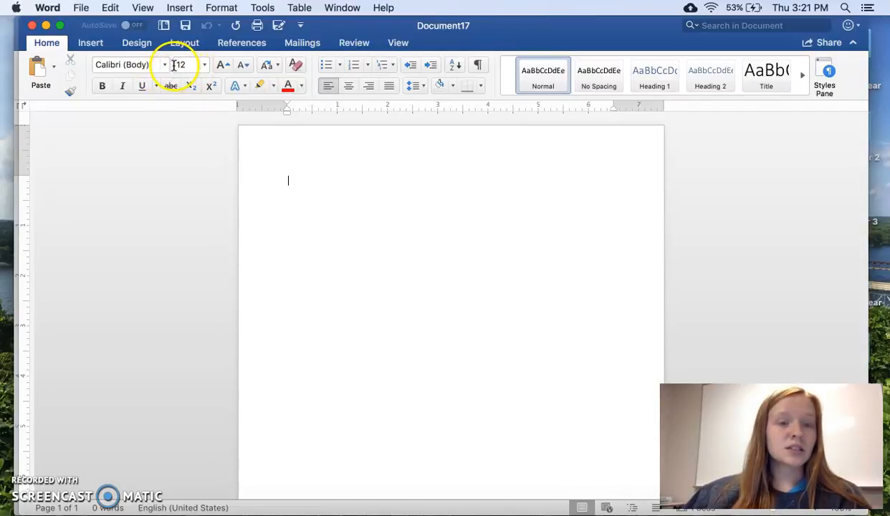
Change the document font from Calibri to Times New Roman 12-point.
{"action": "left_click", "coordinate": [204, 65]}
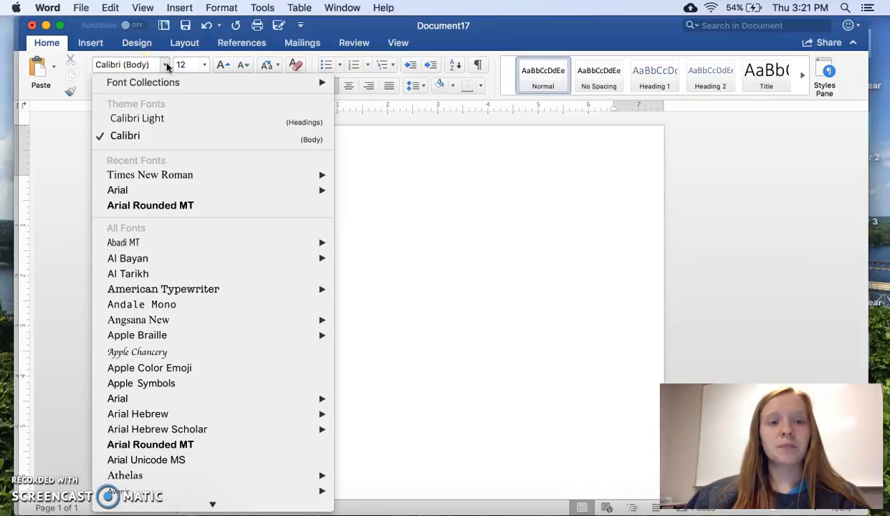
{"action": "mouse_move", "coordinate": [149, 175]}
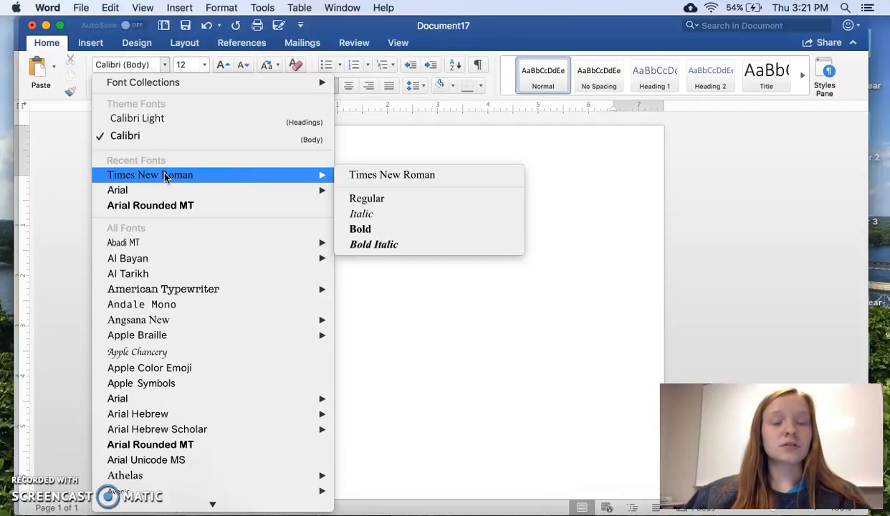
{"action": "left_click", "coordinate": [393, 175]}
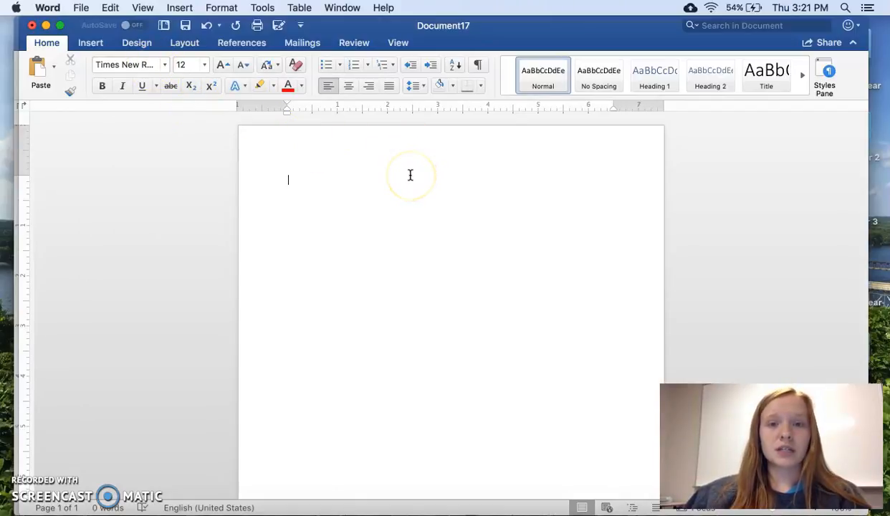
{"action": "mouse_move", "coordinate": [413, 132]}
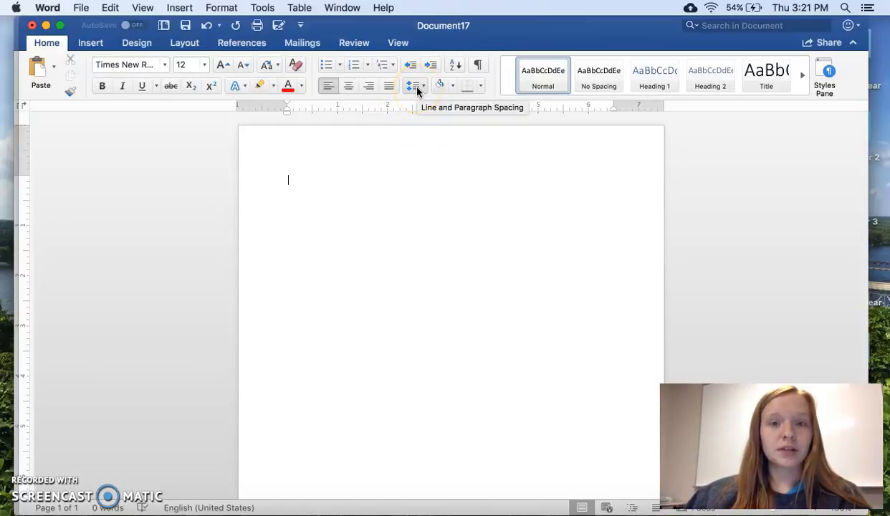
Set 2.0 line spacing with 0 pt before and after paragraphs.
{"action": "left_click", "coordinate": [416, 86]}
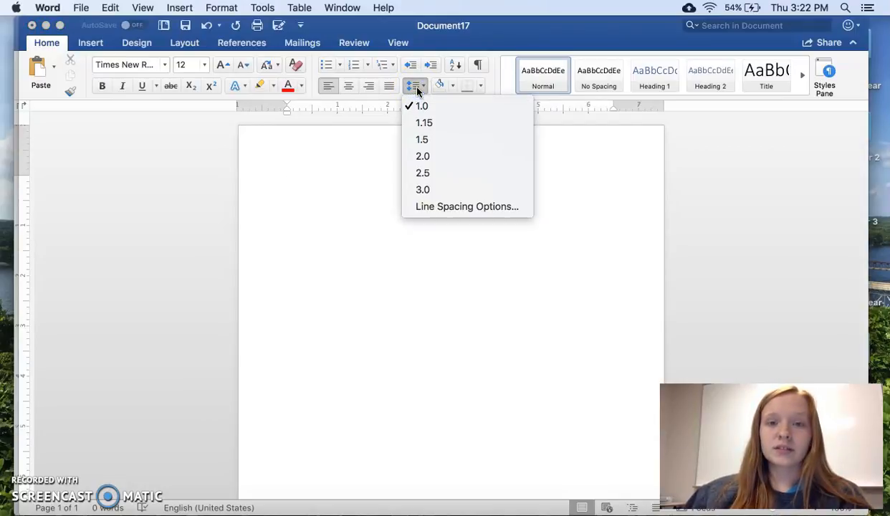
{"action": "mouse_move", "coordinate": [445, 157]}
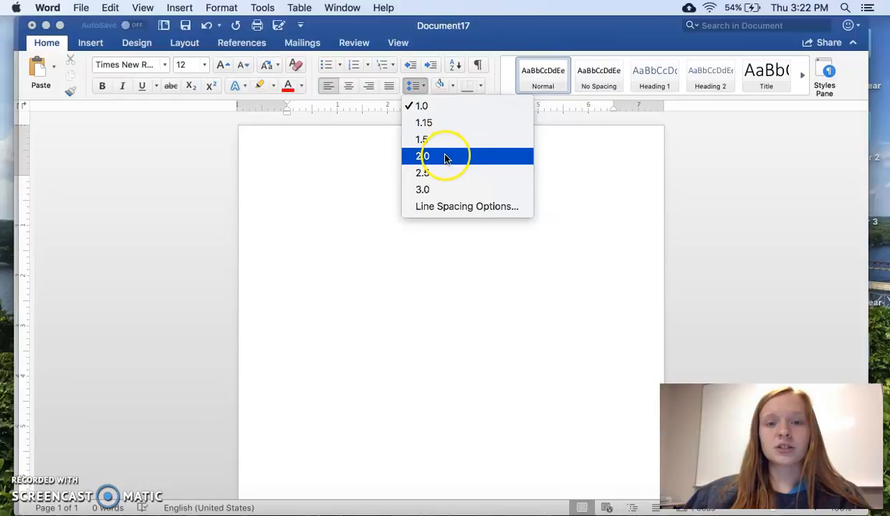
{"action": "mouse_move", "coordinate": [430, 155]}
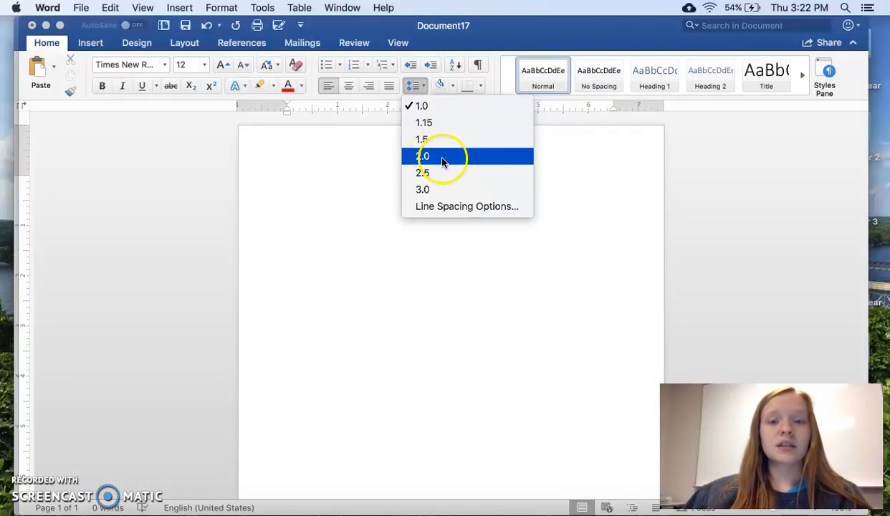
{"action": "left_click", "coordinate": [467, 207]}
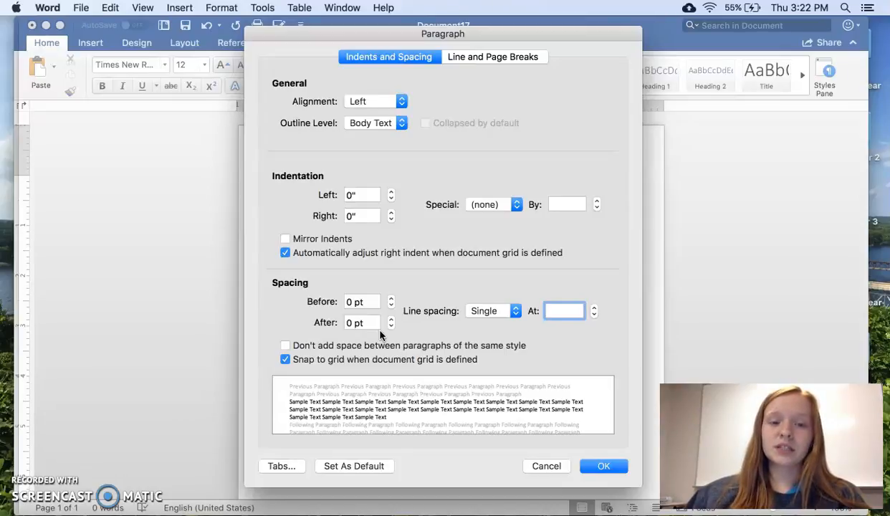
{"action": "mouse_move", "coordinate": [321, 297]}
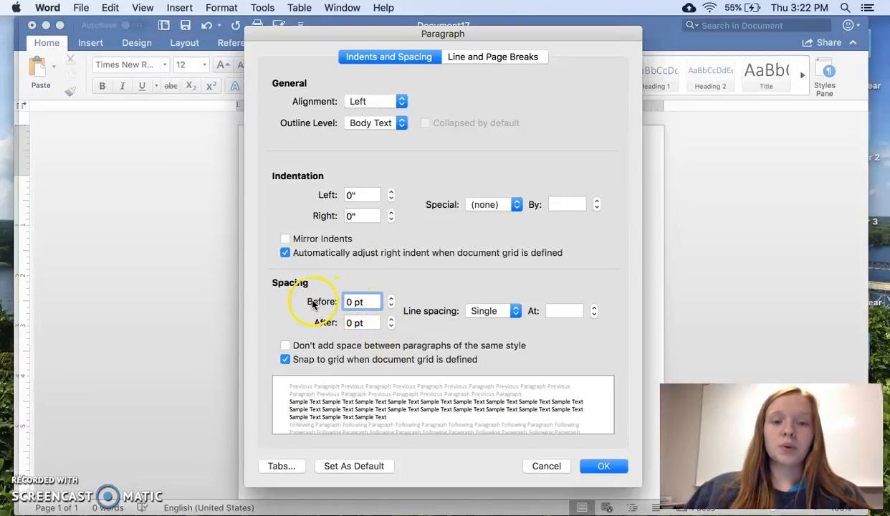
{"action": "mouse_move", "coordinate": [453, 329]}
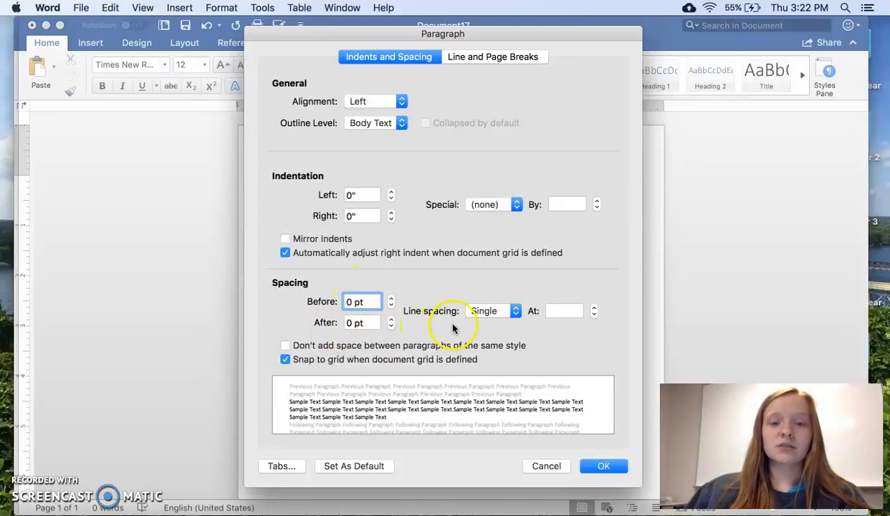
{"action": "left_click", "coordinate": [515, 310]}
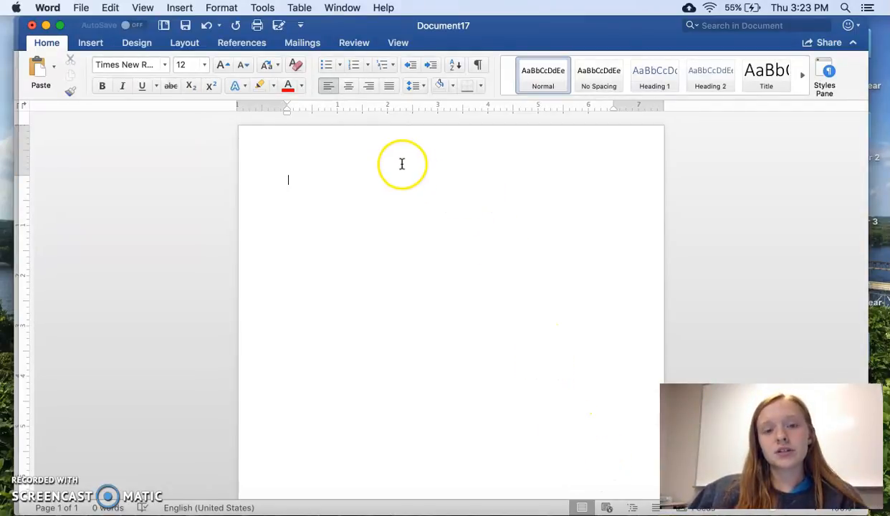
{"action": "mouse_move", "coordinate": [373, 150]}
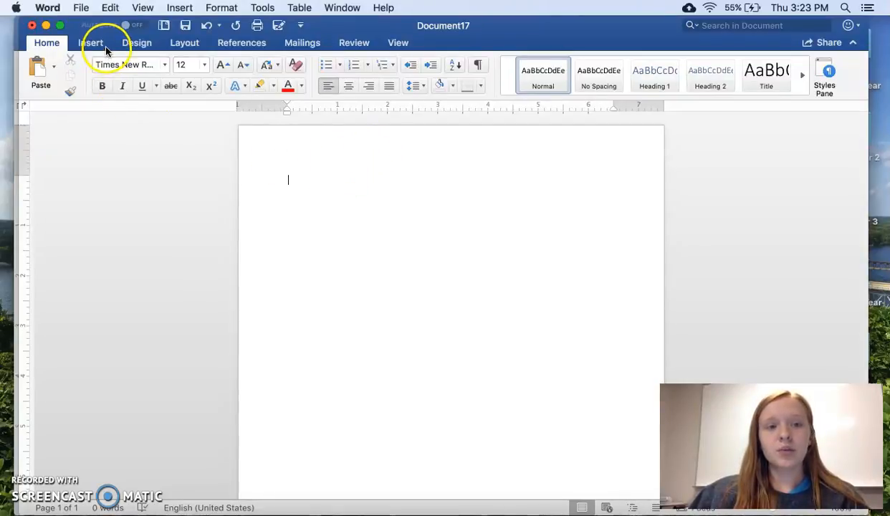
Open the page header and right-align its text.
{"action": "left_click", "coordinate": [90, 43]}
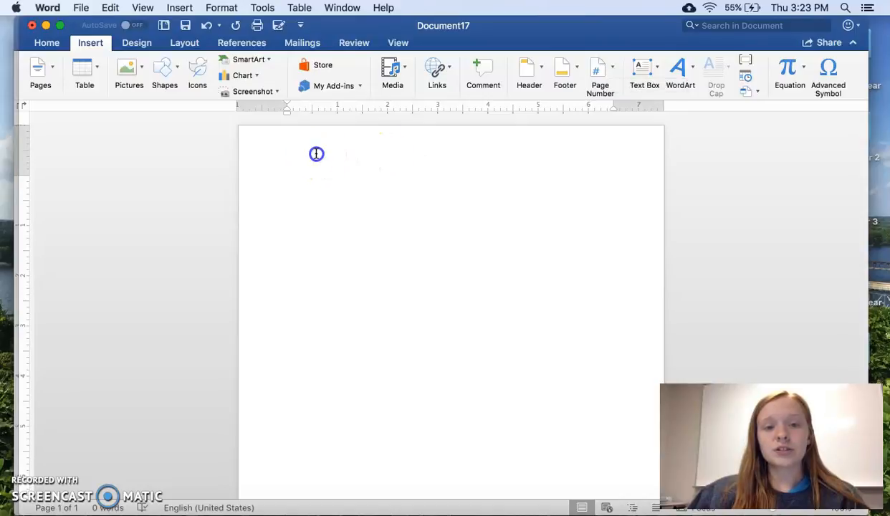
{"action": "double_click", "coordinate": [315, 153]}
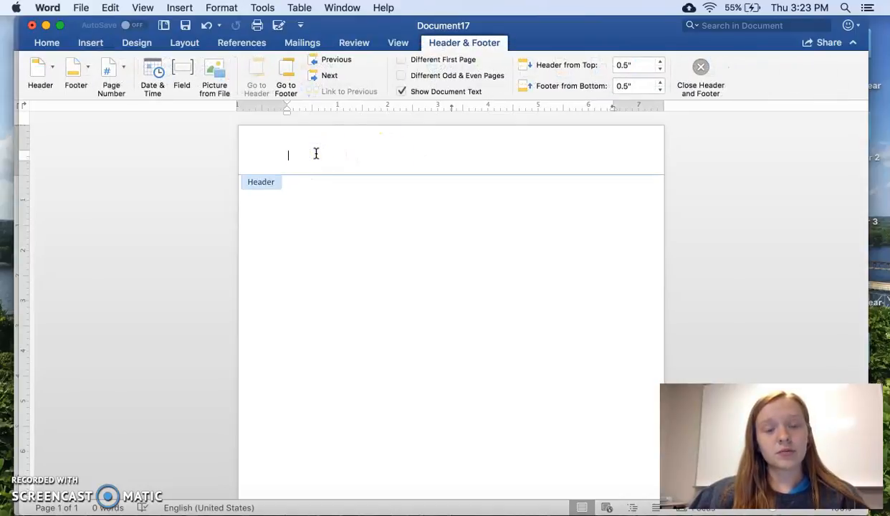
{"action": "mouse_move", "coordinate": [378, 152]}
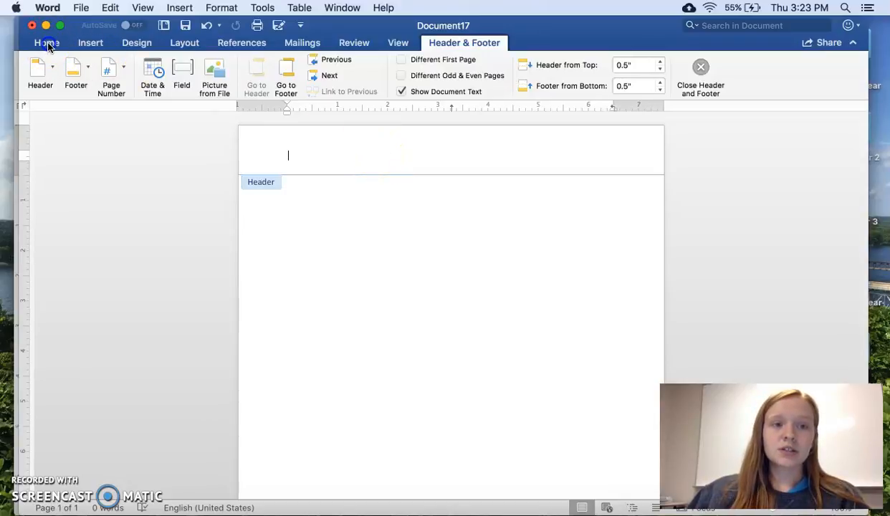
{"action": "left_click", "coordinate": [46, 43]}
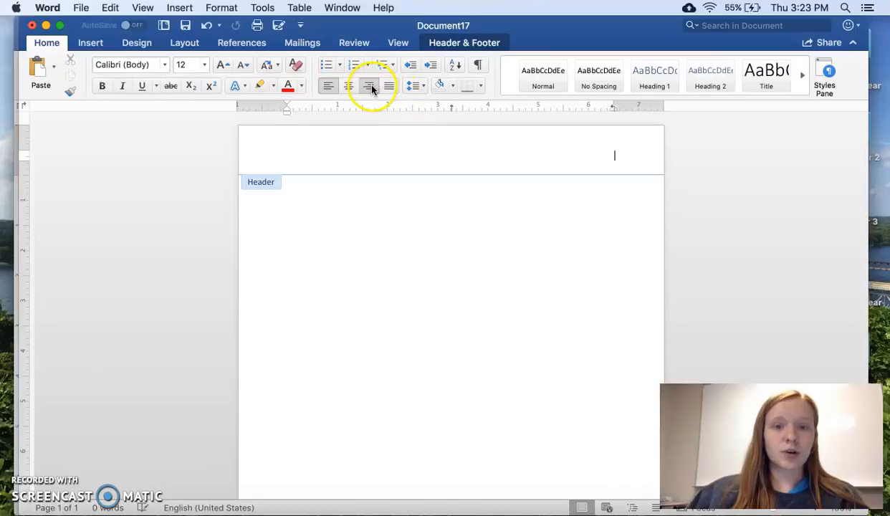
{"action": "left_click", "coordinate": [370, 86]}
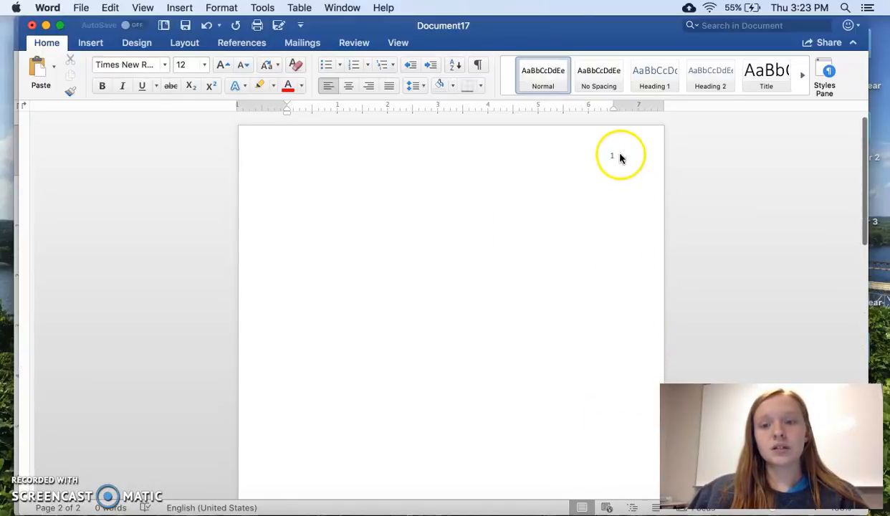
{"action": "double_click", "coordinate": [610, 155]}
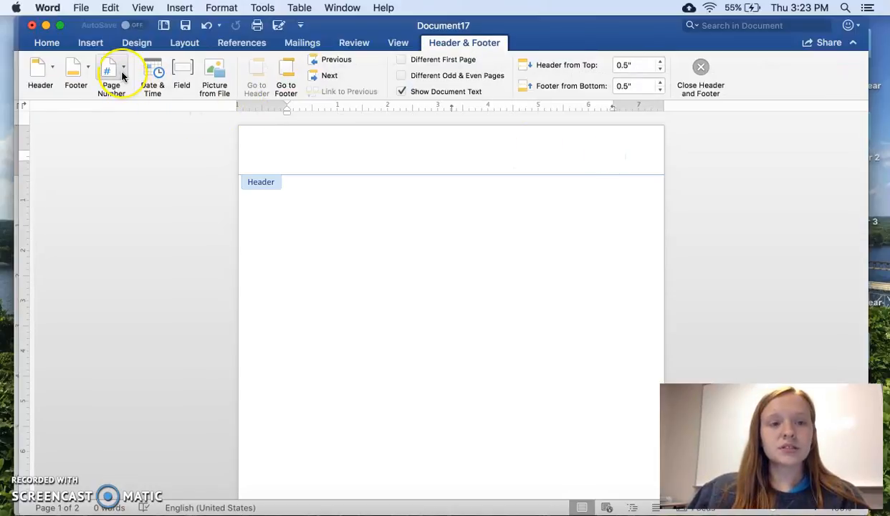
Add page numbers at the top right of every page.
{"action": "left_click", "coordinate": [112, 72]}
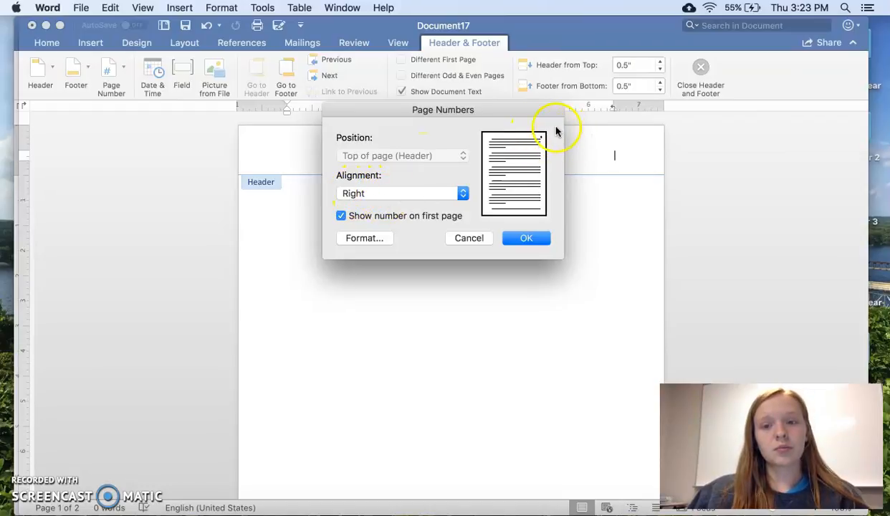
{"action": "left_click", "coordinate": [527, 238]}
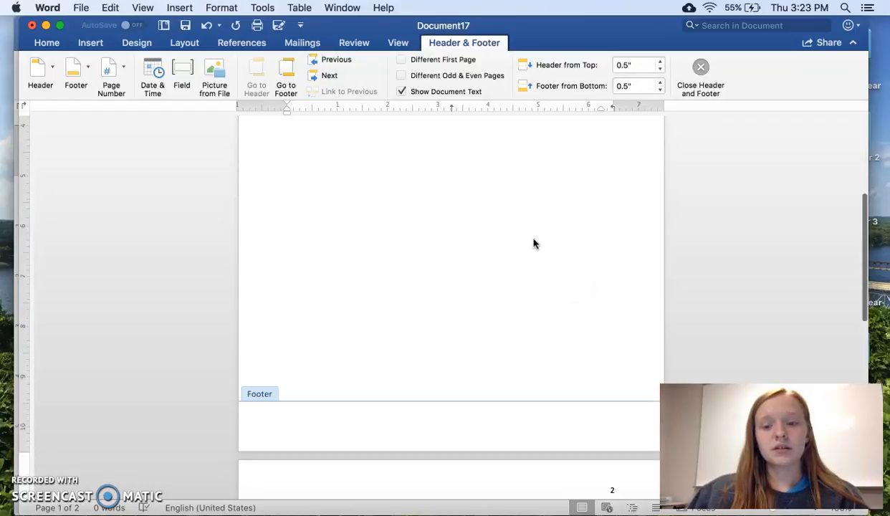
{"action": "scroll", "scroll_direction": "down", "scroll_amount": 3}
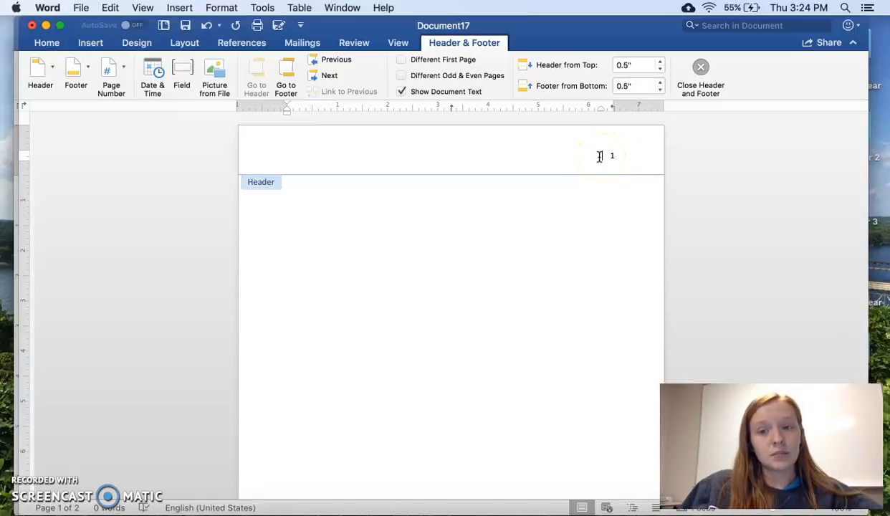
Add the surname 'Clemmons' before the page number and select it for formatting.
{"action": "type", "text": "Clemmons"}
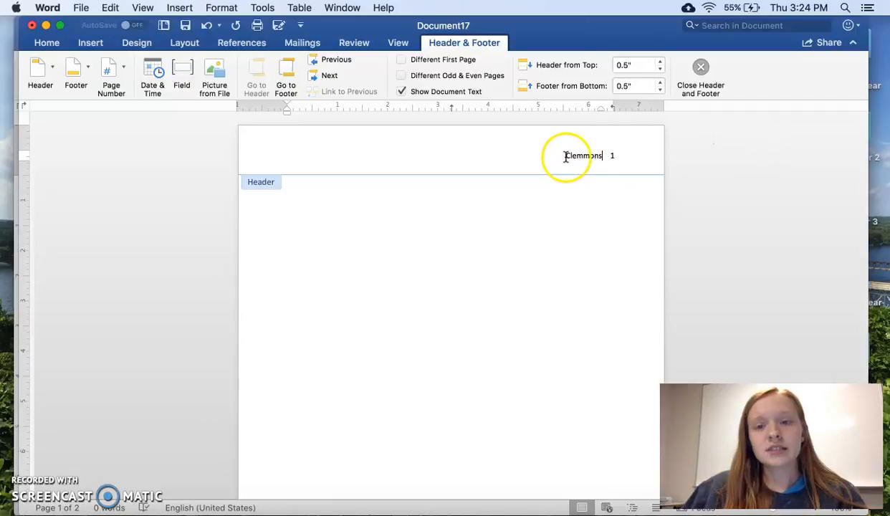
{"action": "double_click", "coordinate": [582, 155]}
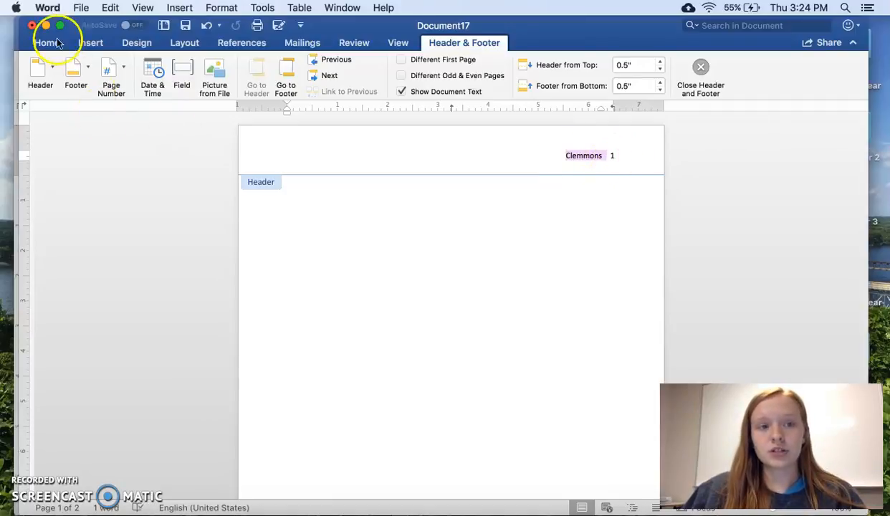
{"action": "left_click", "coordinate": [46, 43]}
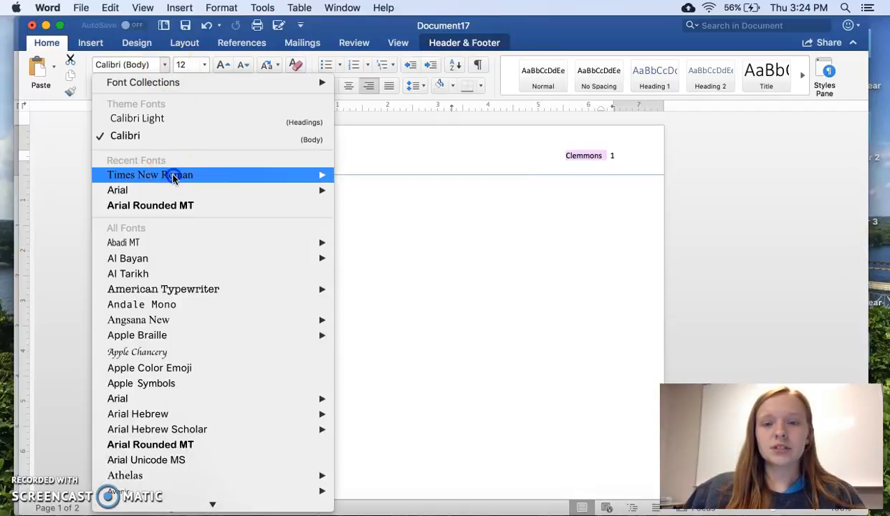
Set the header surname and page number to Times New Roman.
{"action": "left_click", "coordinate": [150, 175]}
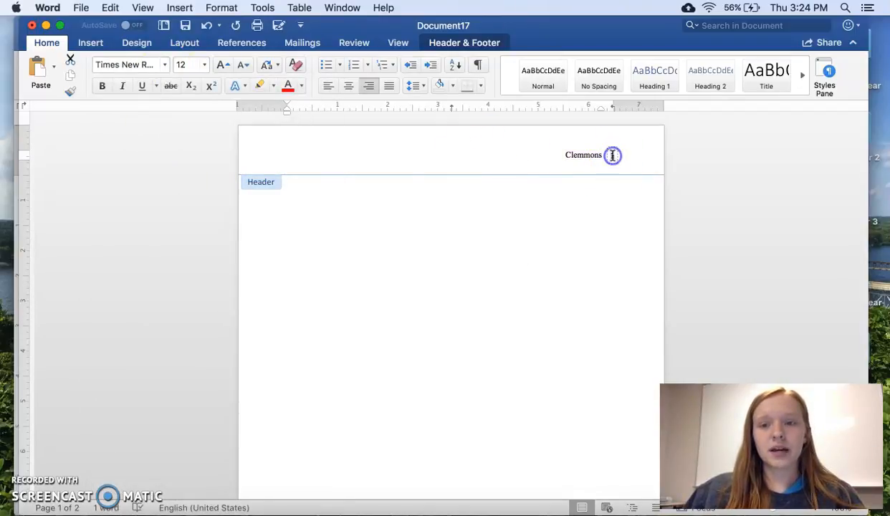
{"action": "left_click", "coordinate": [129, 65]}
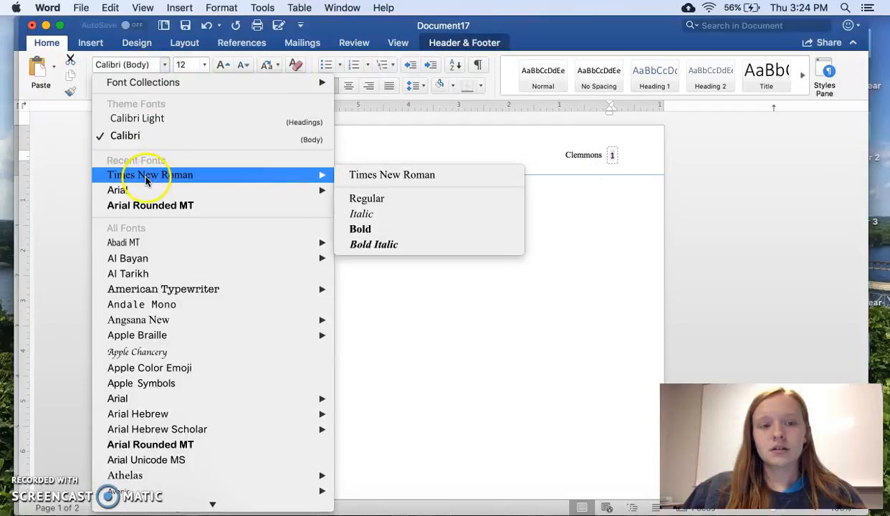
{"action": "left_click", "coordinate": [367, 198]}
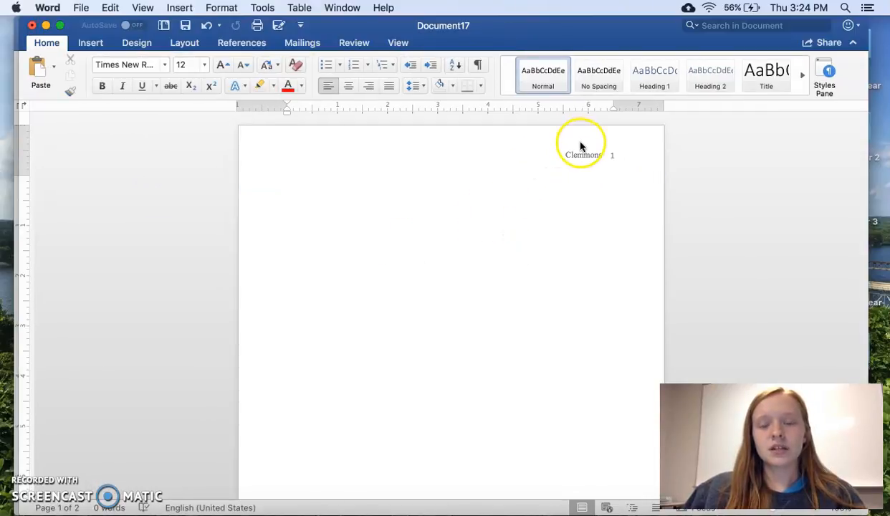
{"action": "mouse_move", "coordinate": [278, 185]}
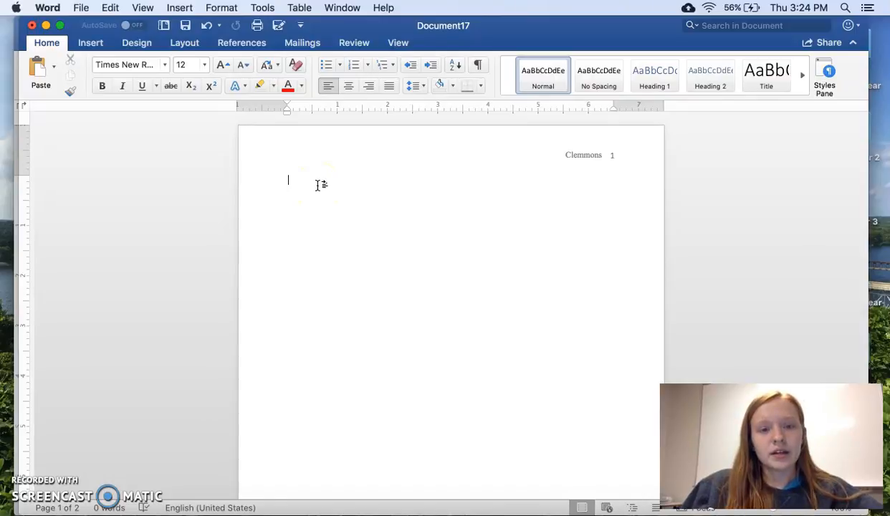
Type the author's name 'Mattie Clemmo' on the first body line.
{"action": "type", "text": "Mattie Clemmons"}
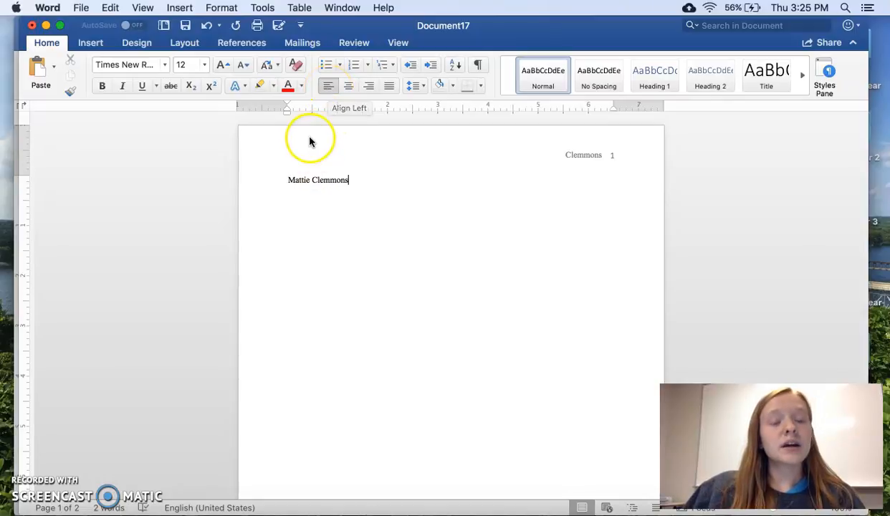
{"action": "mouse_move", "coordinate": [358, 149]}
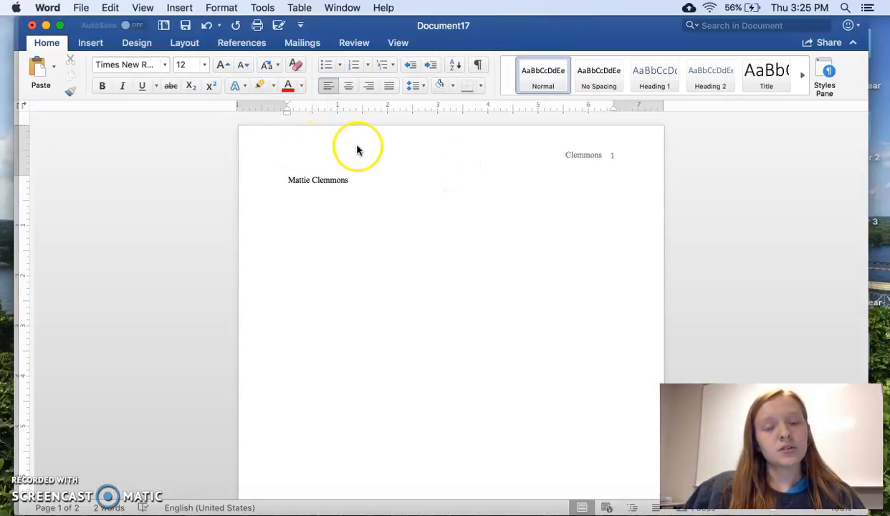
{"action": "mouse_move", "coordinate": [478, 287]}
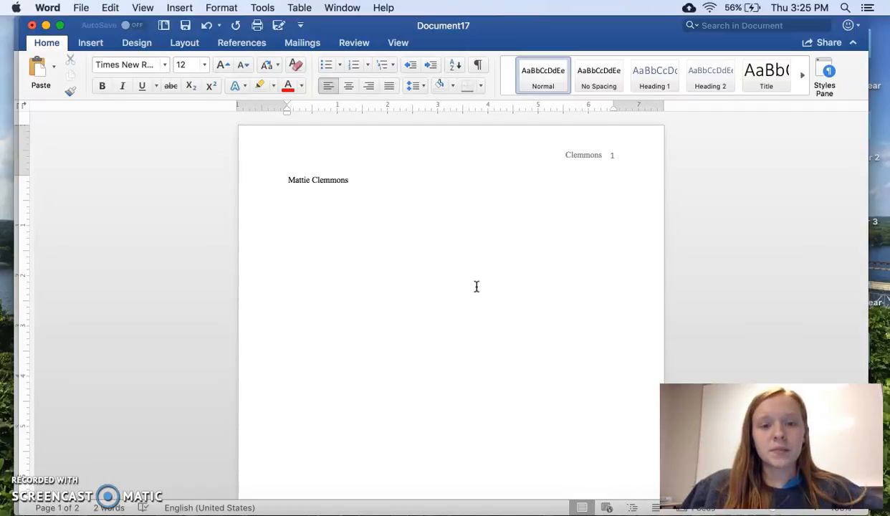
Finish the instructor line as Professor Smith and start a new heading line below it.
{"action": "type", "text": "Pro"}
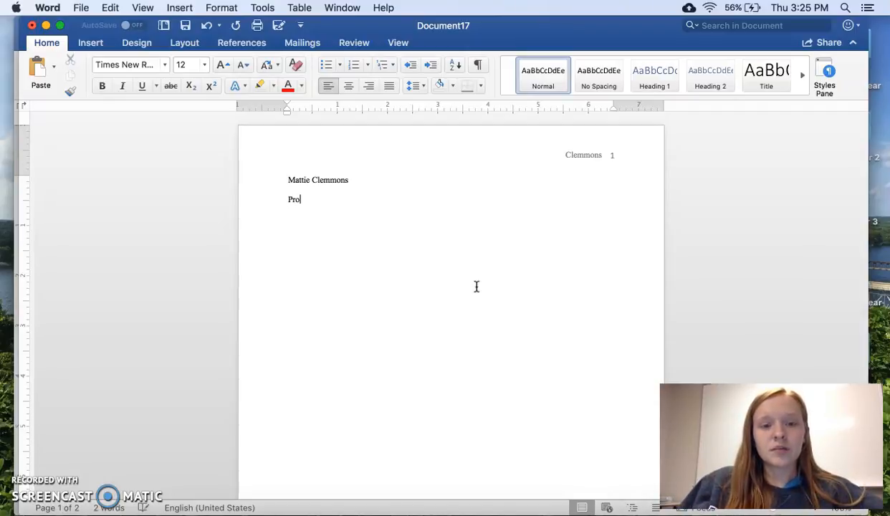
{"action": "type", "text": "fessor Smith"}
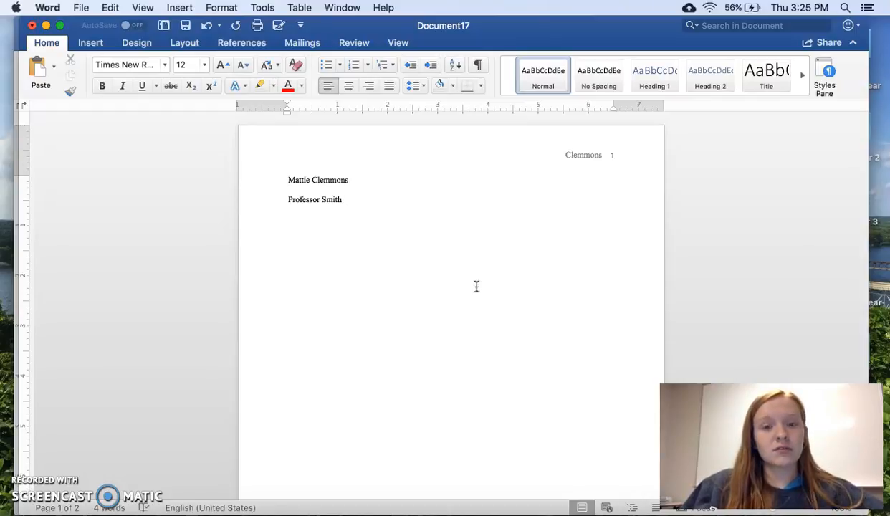
{"action": "key", "text": "Return"}
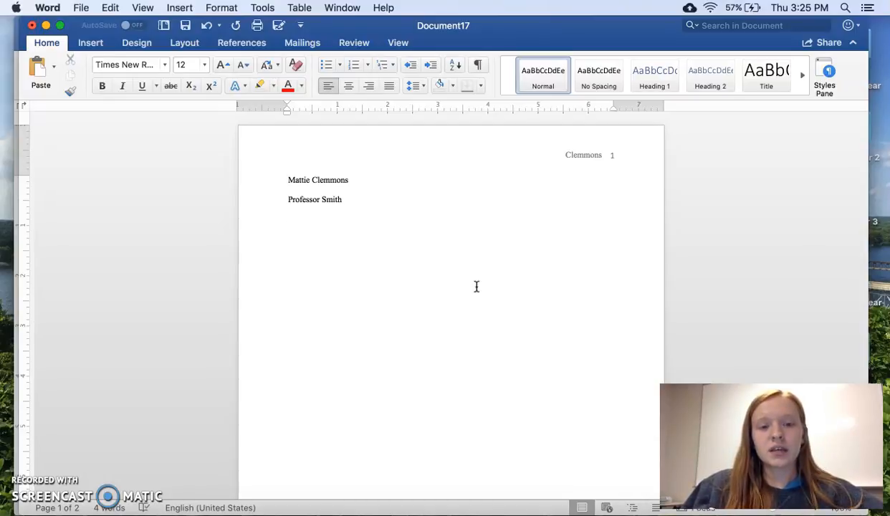
Enter the course line ENG 1020-02 as the third heading line.
{"action": "type", "text": "ENG 1020"}
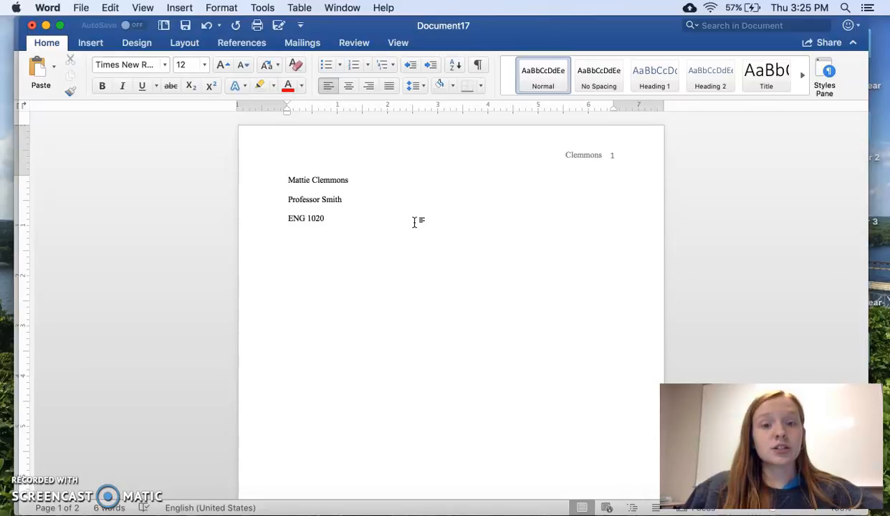
{"action": "left_click", "coordinate": [324, 218]}
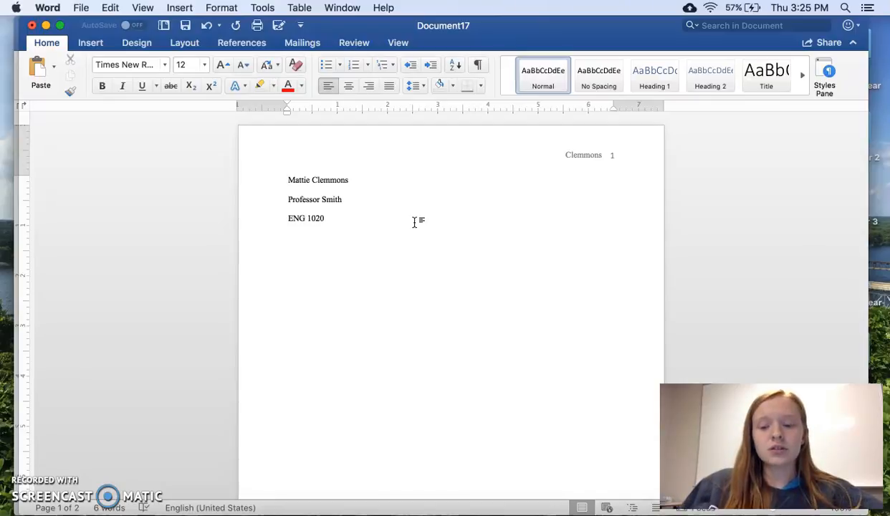
{"action": "type", "text": "-"}
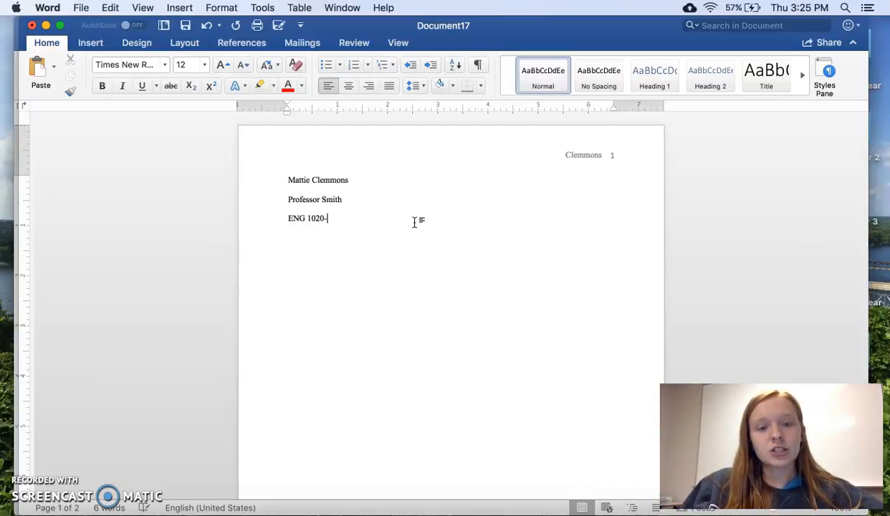
{"action": "type", "text": "02"}
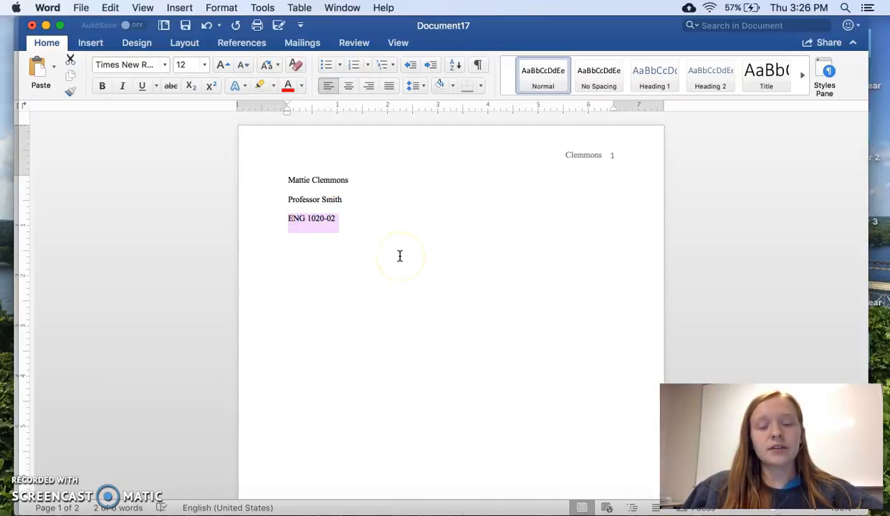
{"action": "mouse_move", "coordinate": [353, 241]}
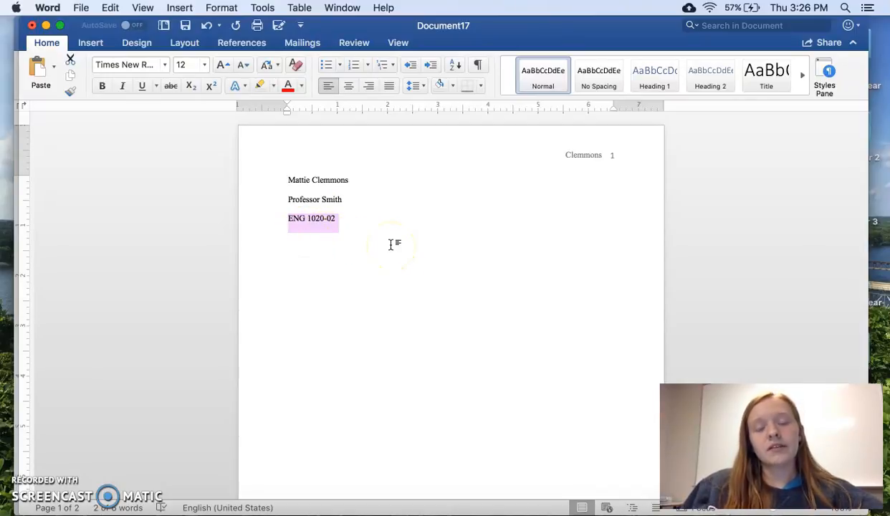
{"action": "type", "text": "American Literature"}
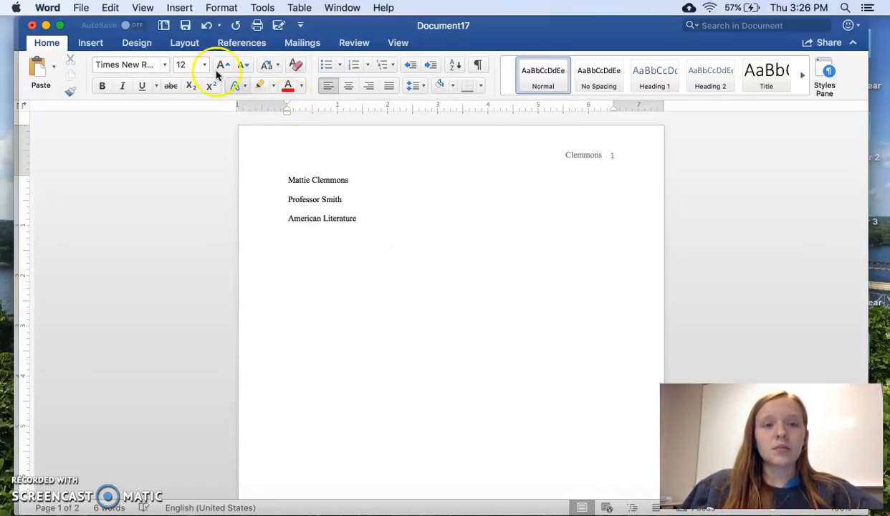
{"action": "type", "text": "ENG 1020-02"}
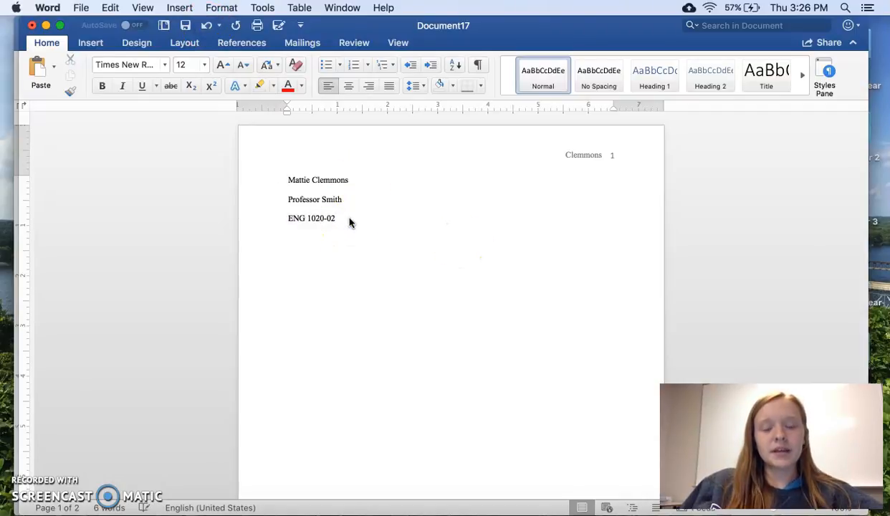
Add the date 2 August 2018 as the fourth heading line under ENG 1020-02.
{"action": "type", "text": "August"}
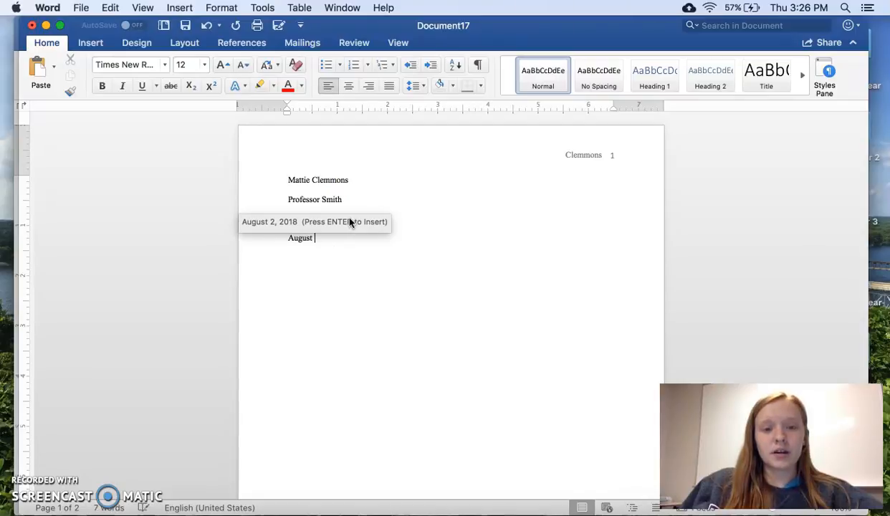
{"action": "type", "text": "ENG 1020-02"}
{"action": "type", "text": "2 A"}
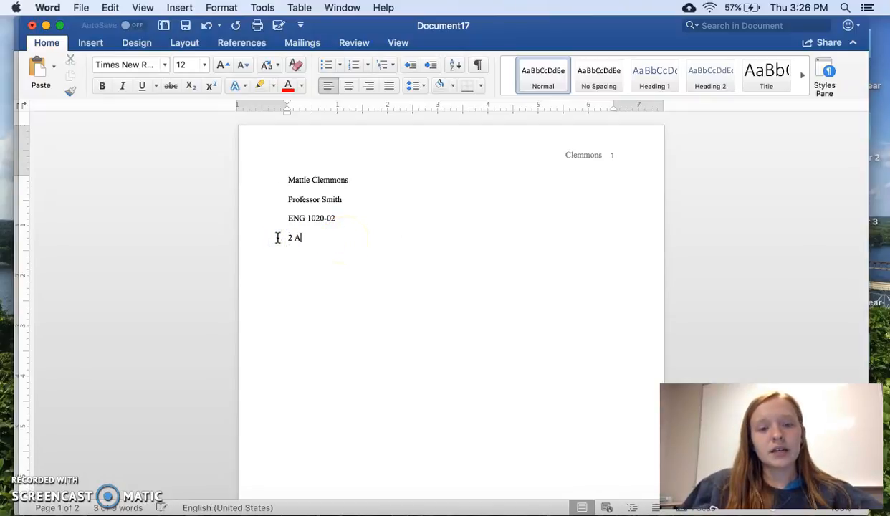
{"action": "type", "text": "ugust 2018"}
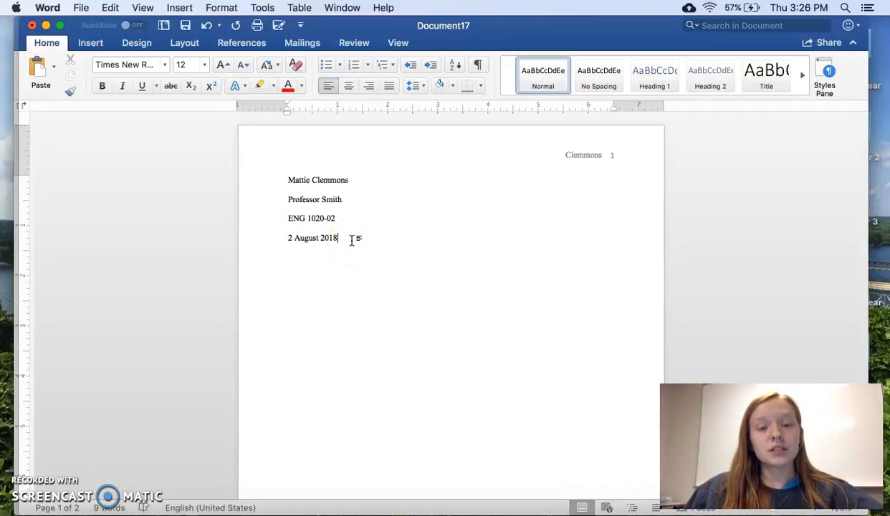
{"action": "mouse_move", "coordinate": [291, 246]}
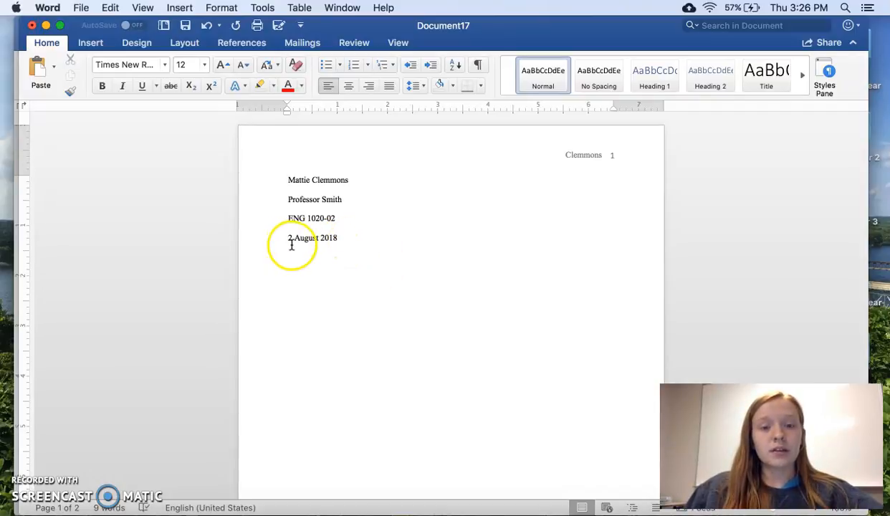
{"action": "left_click_drag", "start_coordinate": [289, 238], "coordinate": [338, 238]}
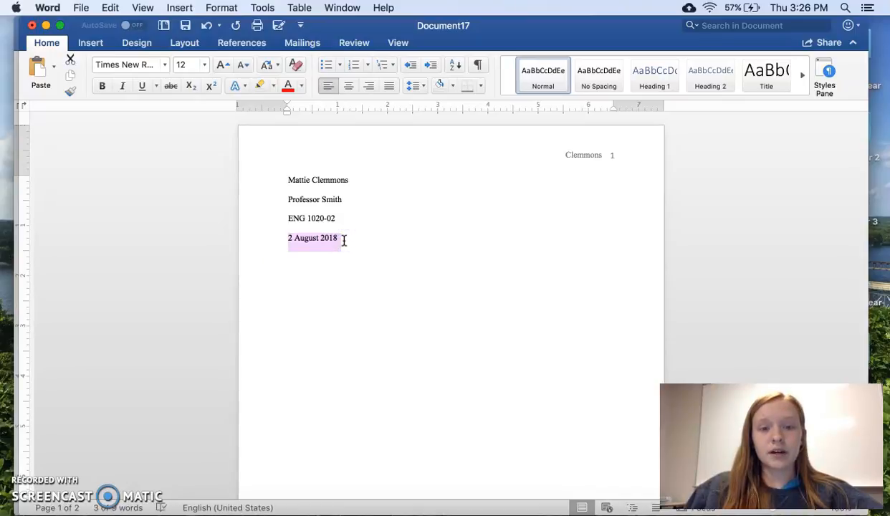
{"action": "left_click", "coordinate": [313, 238]}
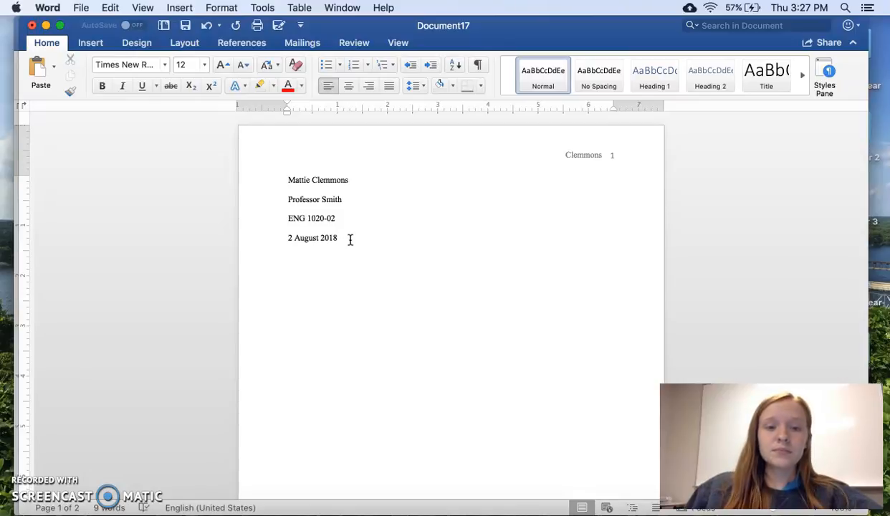
{"action": "mouse_move", "coordinate": [433, 255]}
{"action": "type", "text": "Title"}
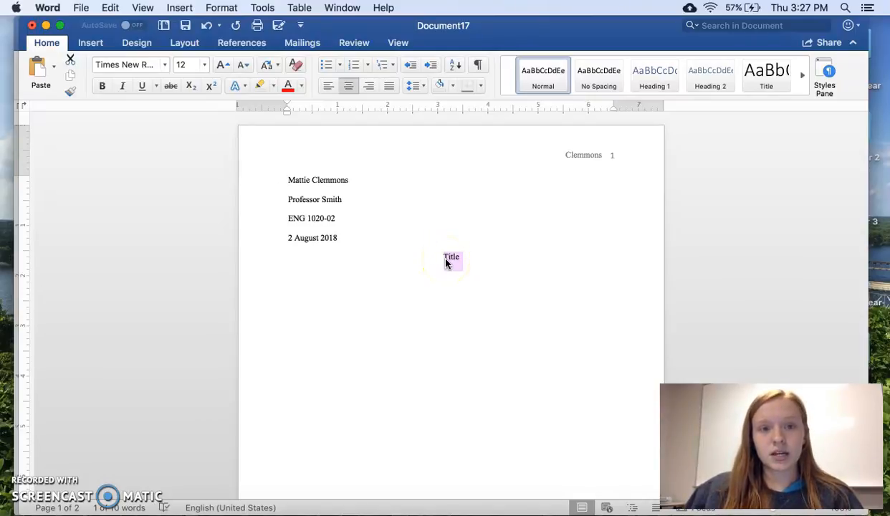
Briefly highlight the centered word Title in yellow, then clear the highlight.
{"action": "left_click", "coordinate": [261, 86]}
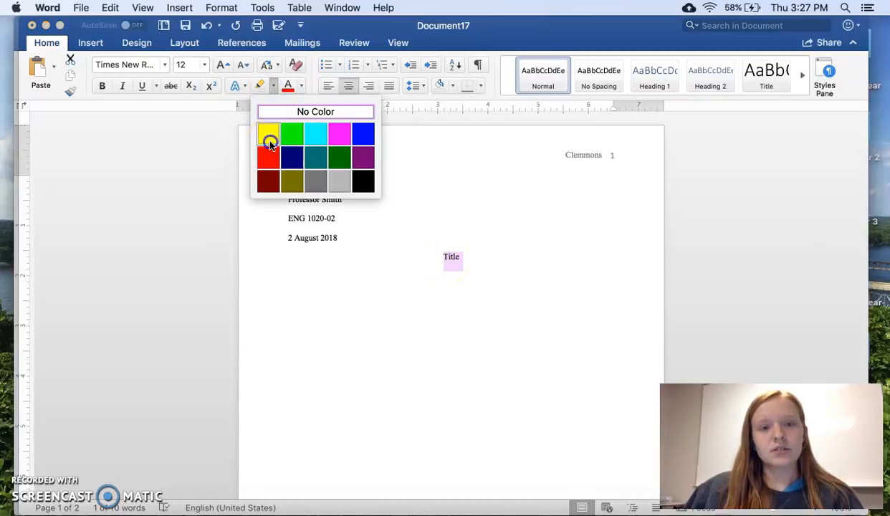
{"action": "left_click", "coordinate": [268, 135]}
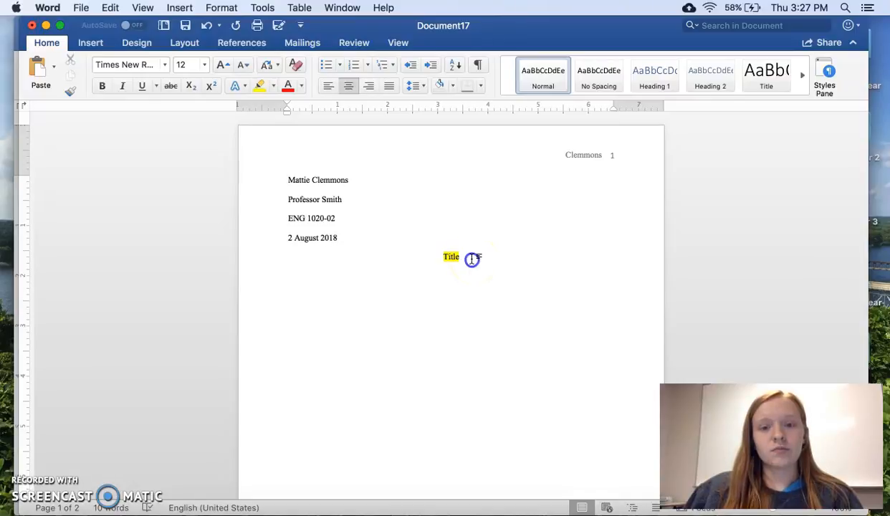
{"action": "double_click", "coordinate": [450, 257]}
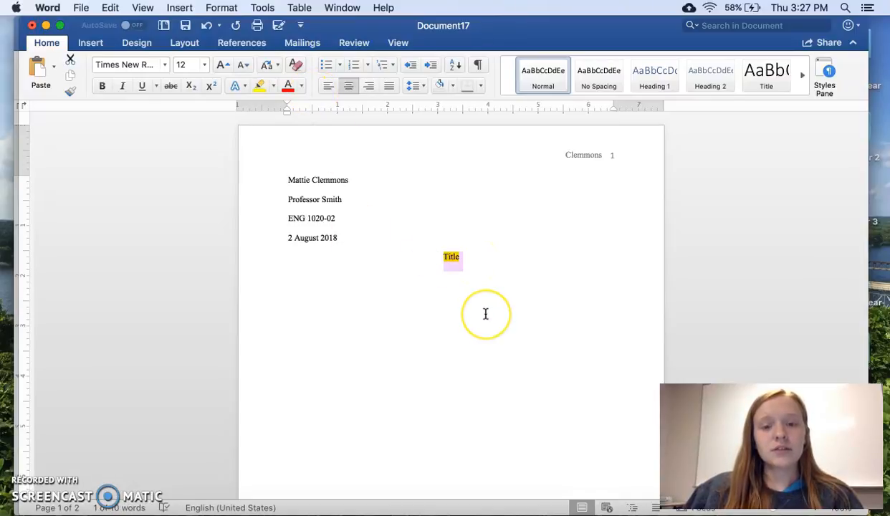
{"action": "left_click", "coordinate": [279, 86]}
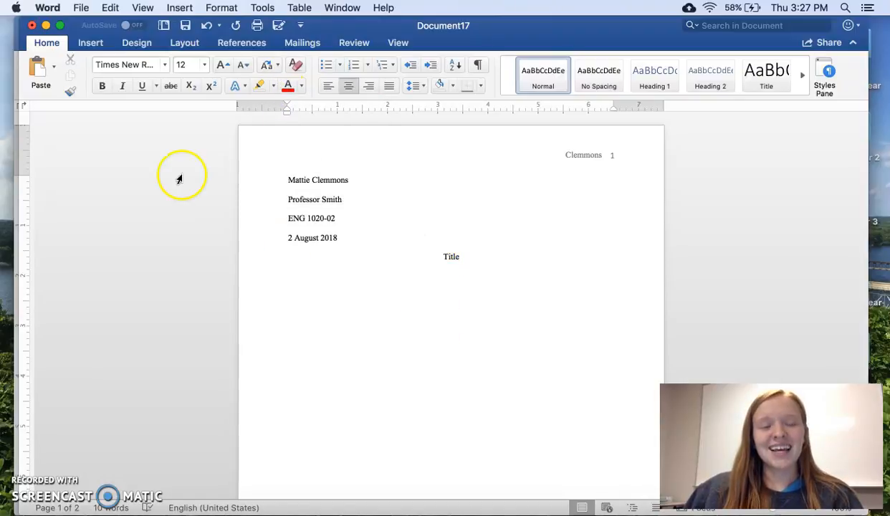
{"action": "double_click", "coordinate": [452, 256]}
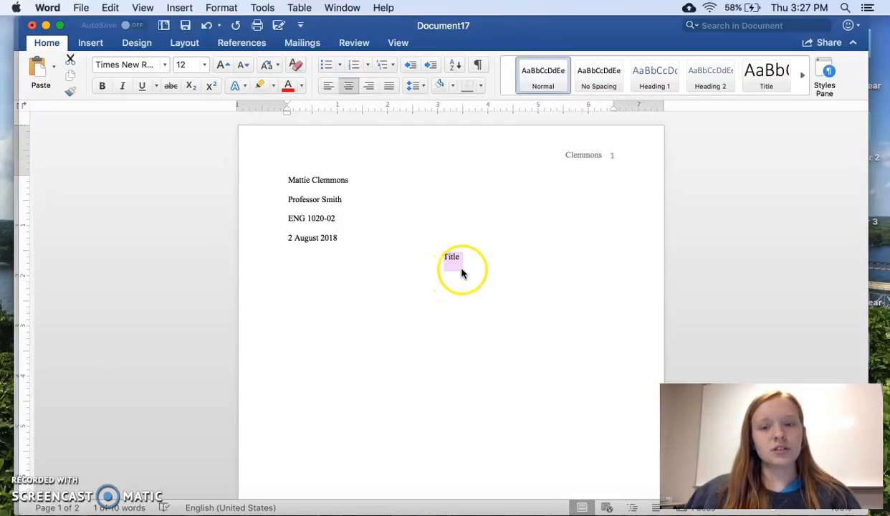
{"action": "left_click", "coordinate": [452, 256]}
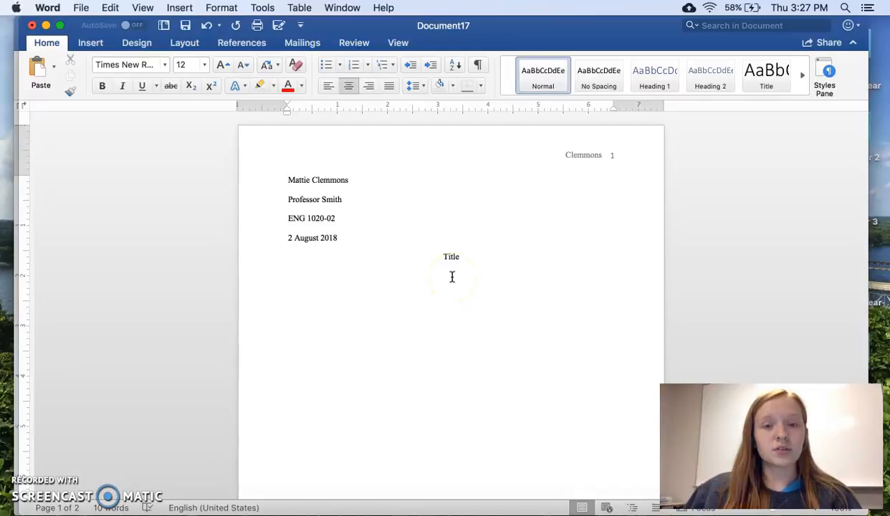
Begin the indented first paragraph below the title with 'John Smith...'.
{"action": "left_click", "coordinate": [328, 86]}
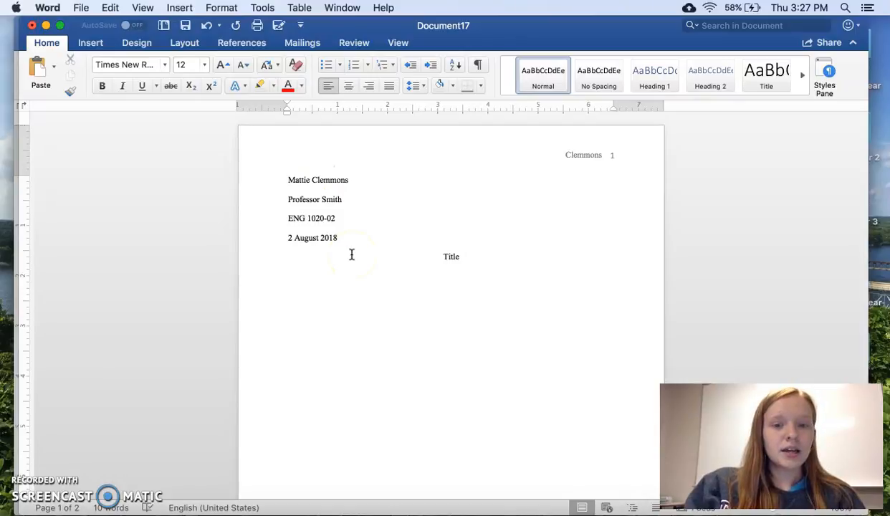
{"action": "left_click", "coordinate": [313, 276]}
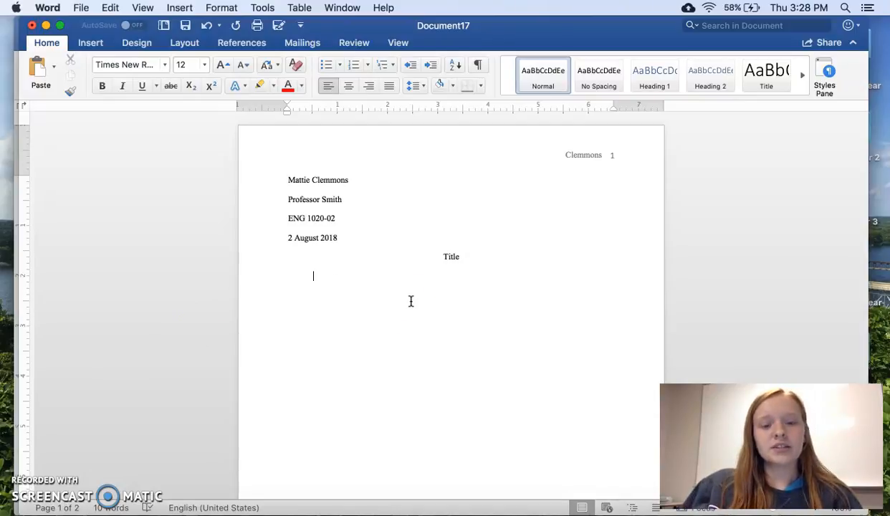
{"action": "type", "text": "John Sm"}
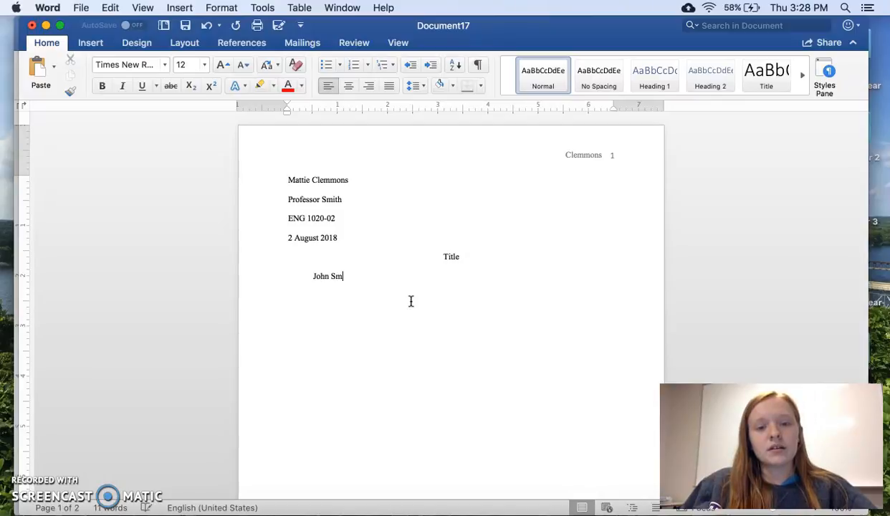
{"action": "type", "text": "ith..."}
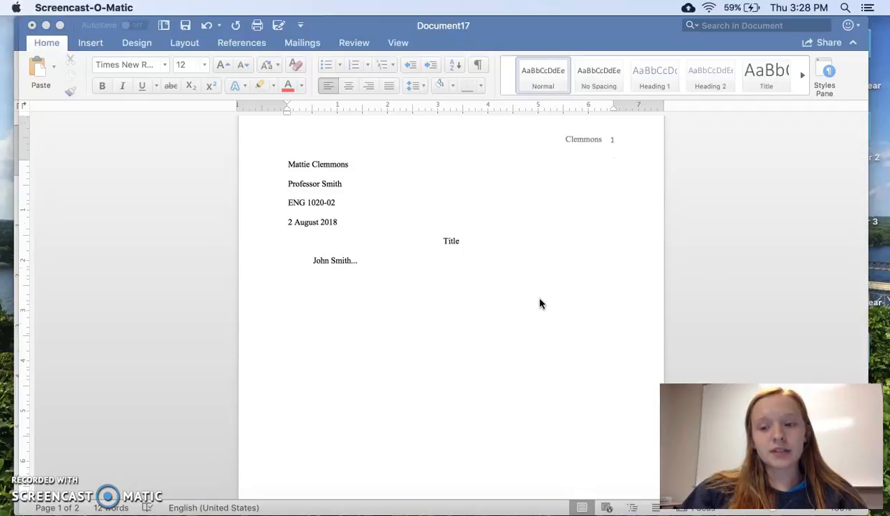
{"action": "scroll", "scroll_direction": "down", "scroll_amount": 3}
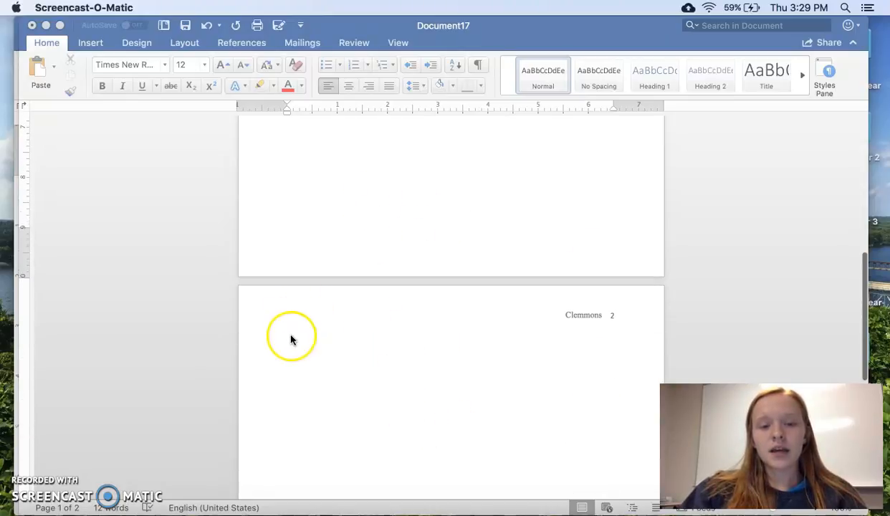
{"action": "mouse_move", "coordinate": [574, 358]}
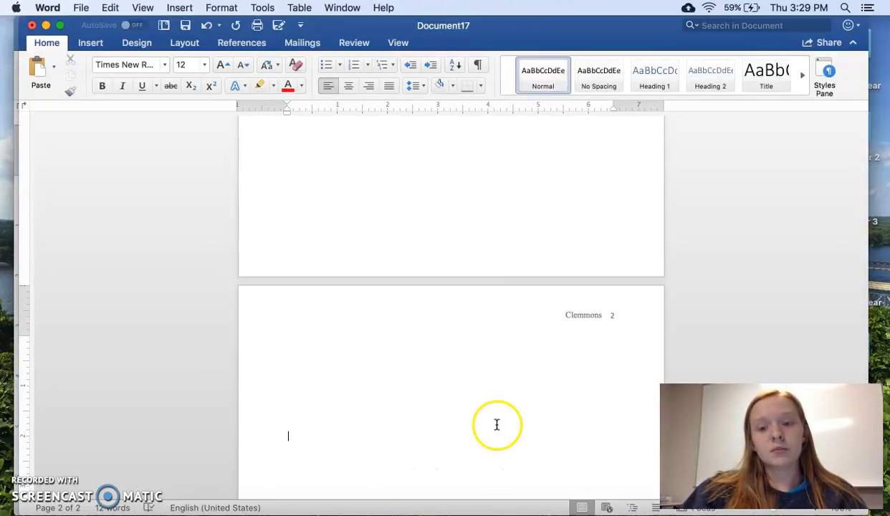
{"action": "mouse_move", "coordinate": [439, 370]}
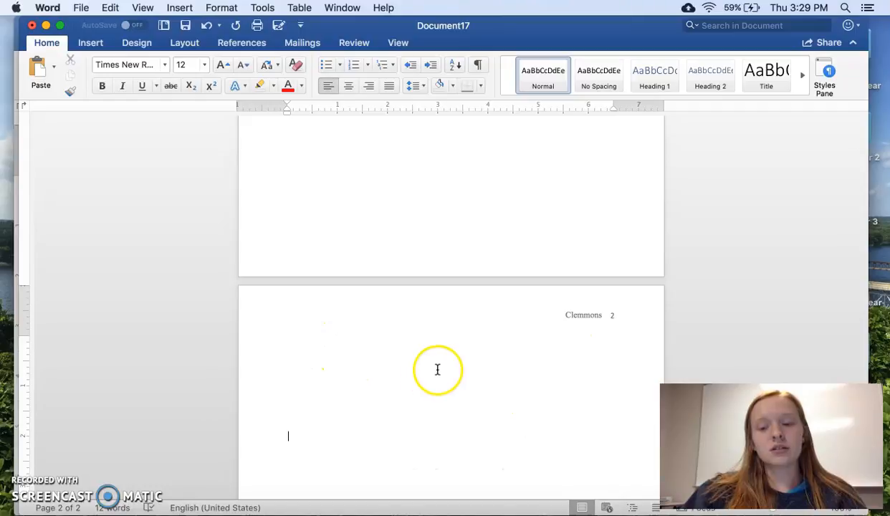
{"action": "mouse_move", "coordinate": [324, 343]}
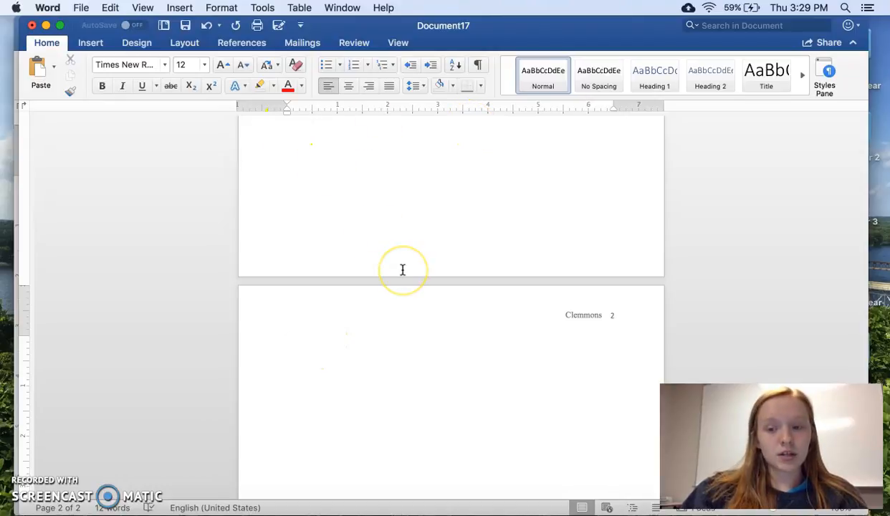
Add a centered Works Cited heading on page two and start a left-aligned line beneath it.
{"action": "left_click", "coordinate": [288, 340]}
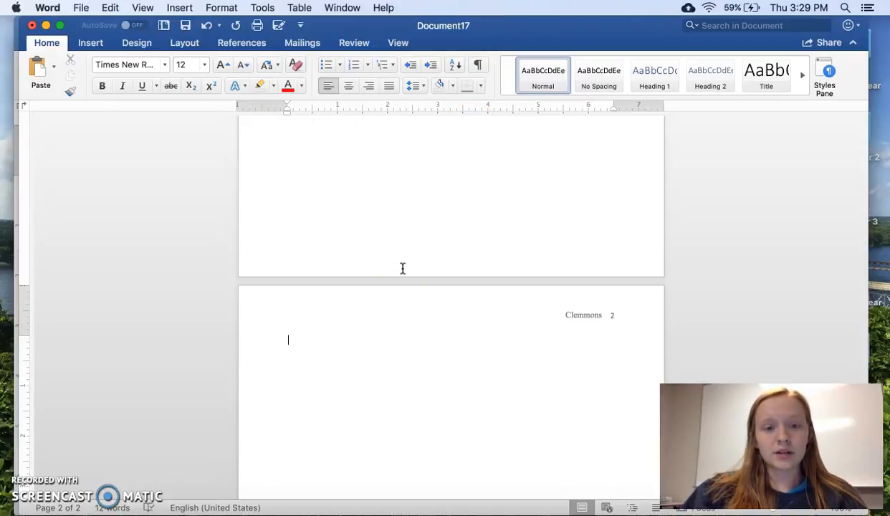
{"action": "left_click", "coordinate": [349, 86]}
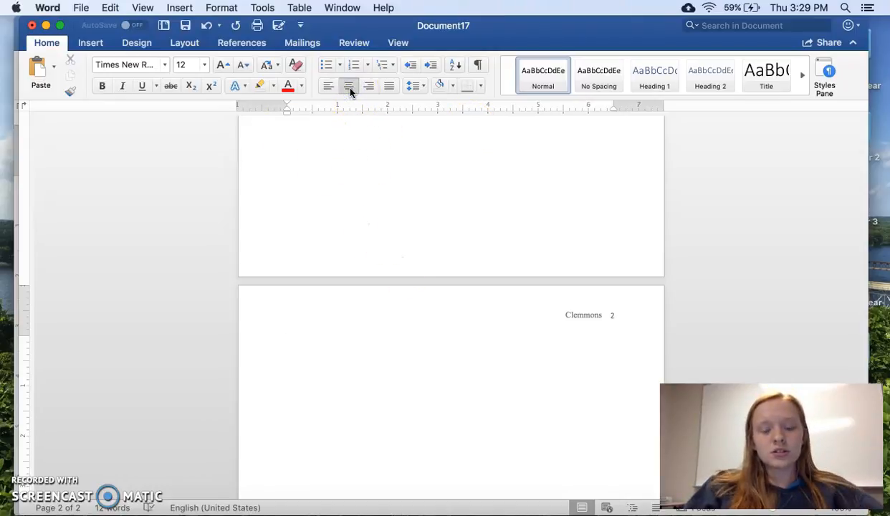
{"action": "type", "text": "Works"}
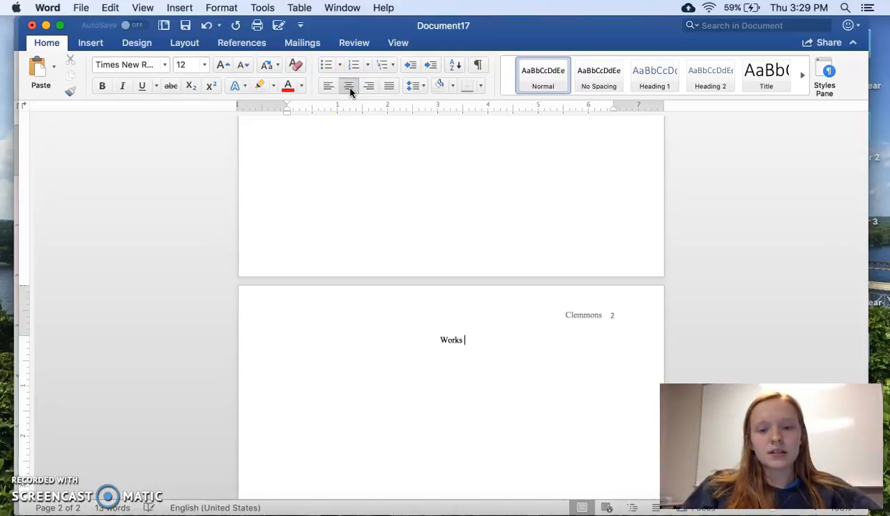
{"action": "type", "text": "Cited"}
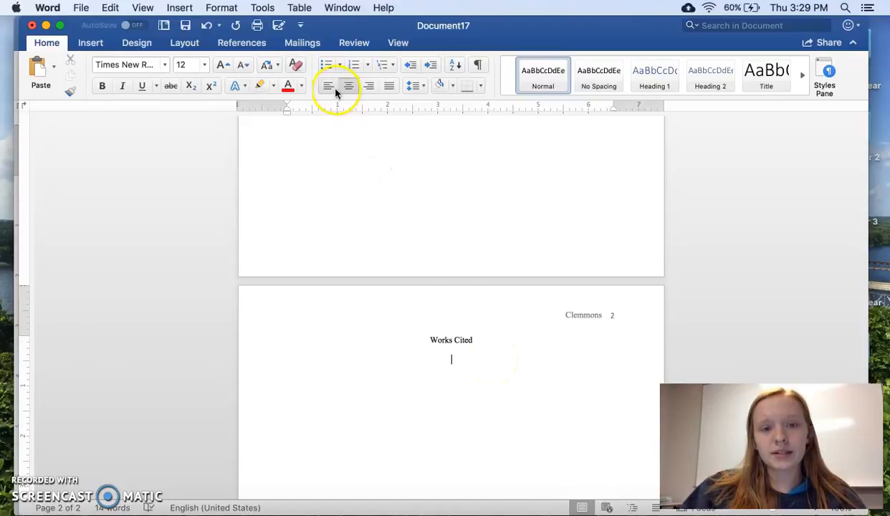
{"action": "left_click", "coordinate": [328, 86]}
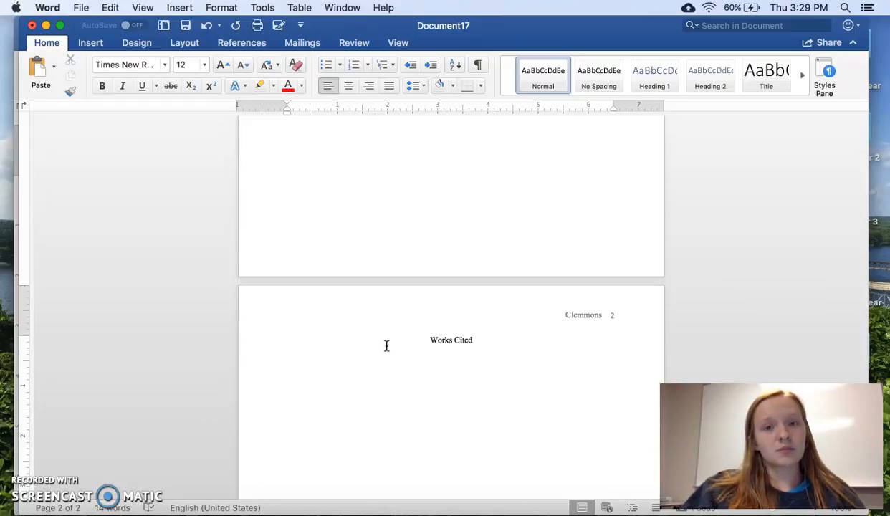
{"action": "left_click", "coordinate": [288, 358]}
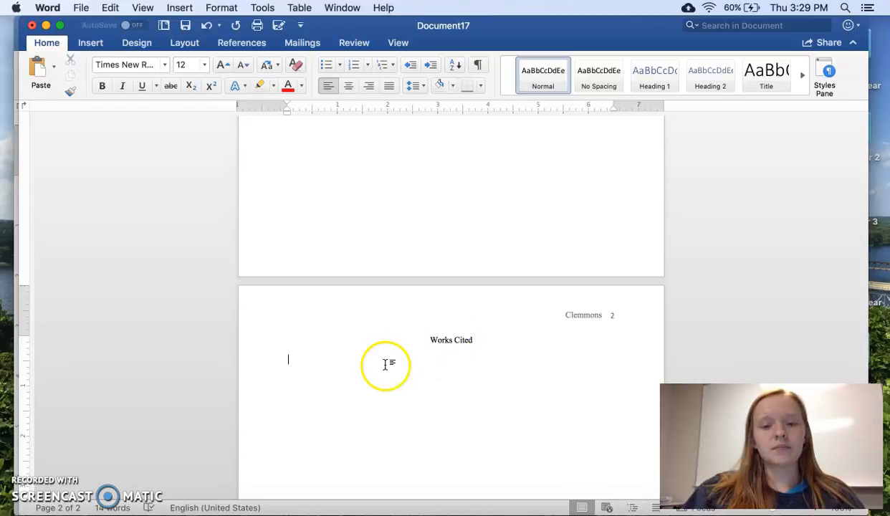
{"action": "mouse_move", "coordinate": [287, 356]}
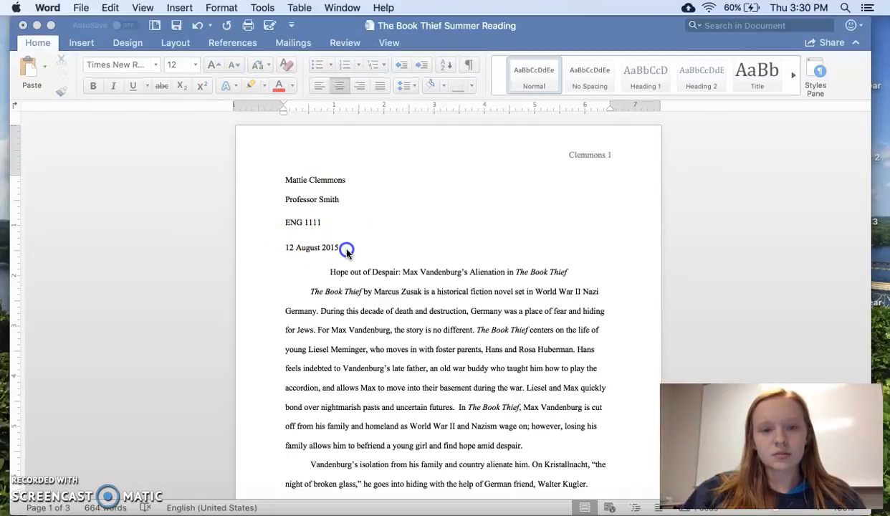
{"action": "left_click_drag", "start_coordinate": [286, 181], "coordinate": [347, 250]}
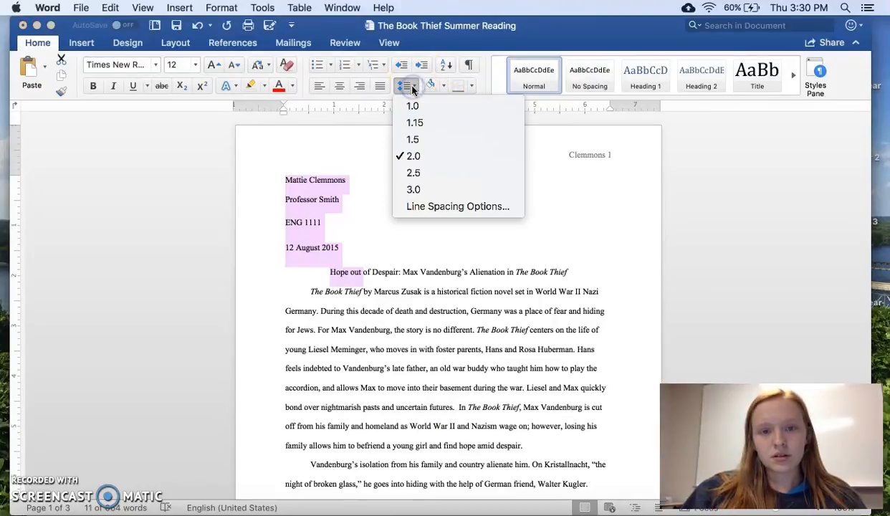
{"action": "left_click", "coordinate": [457, 206]}
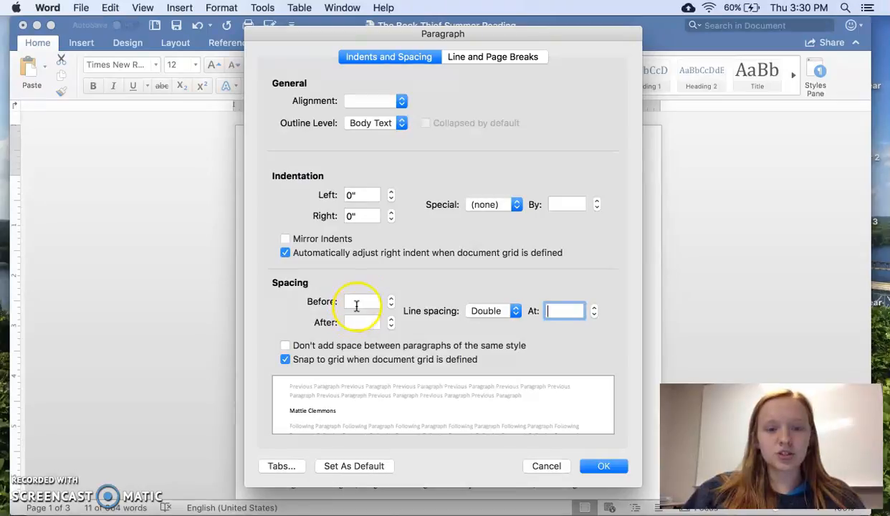
{"action": "left_click", "coordinate": [362, 301]}
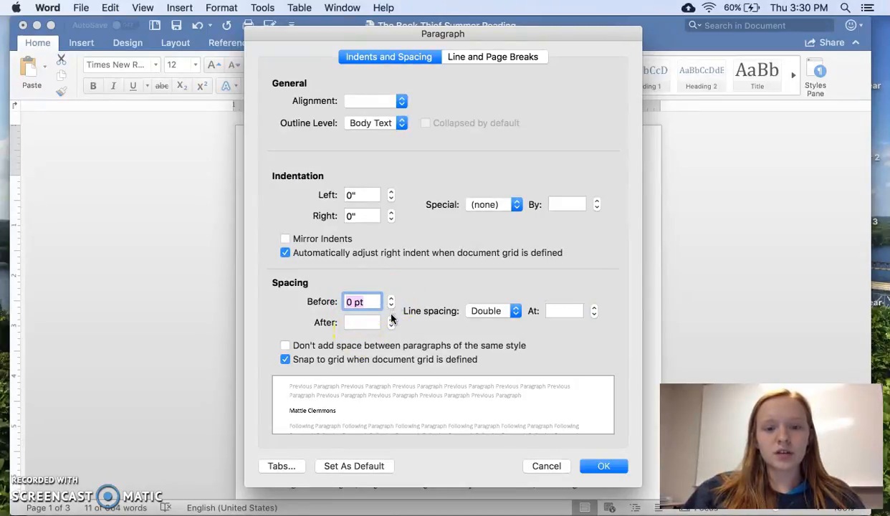
{"action": "left_click", "coordinate": [361, 321]}
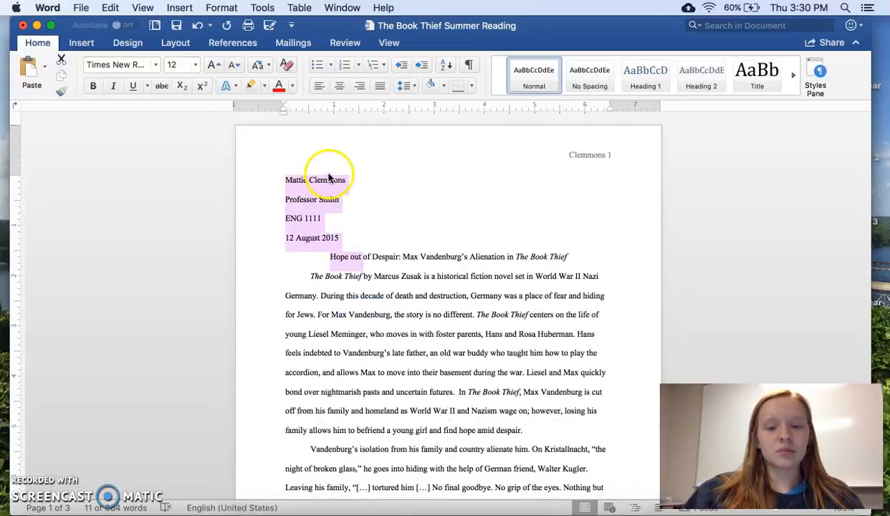
{"action": "left_click", "coordinate": [438, 281]}
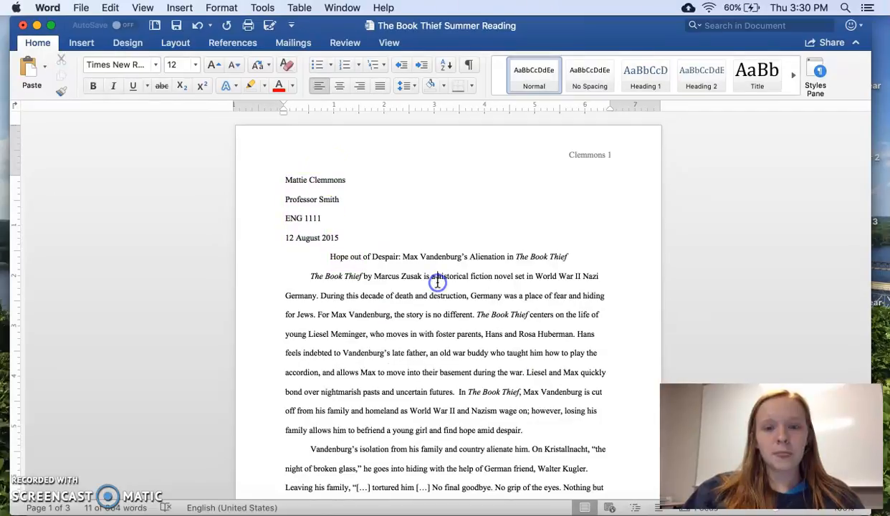
{"action": "mouse_move", "coordinate": [522, 266]}
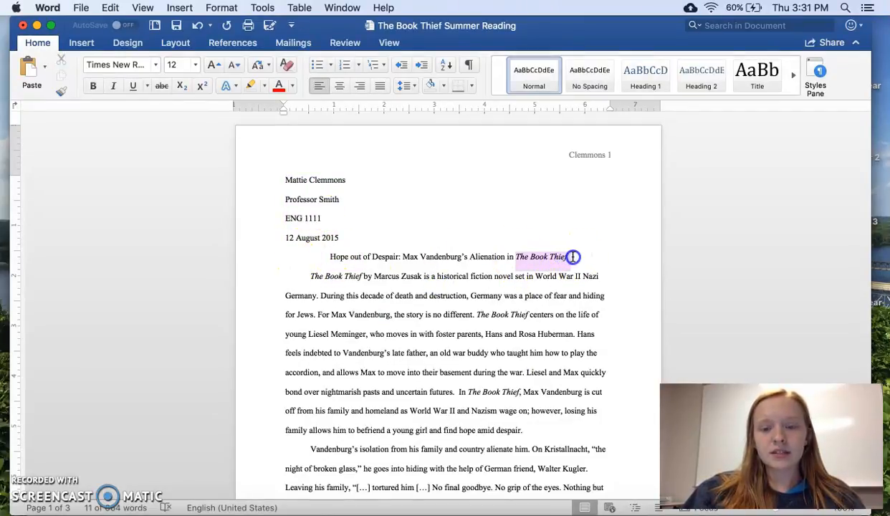
{"action": "left_click", "coordinate": [573, 257]}
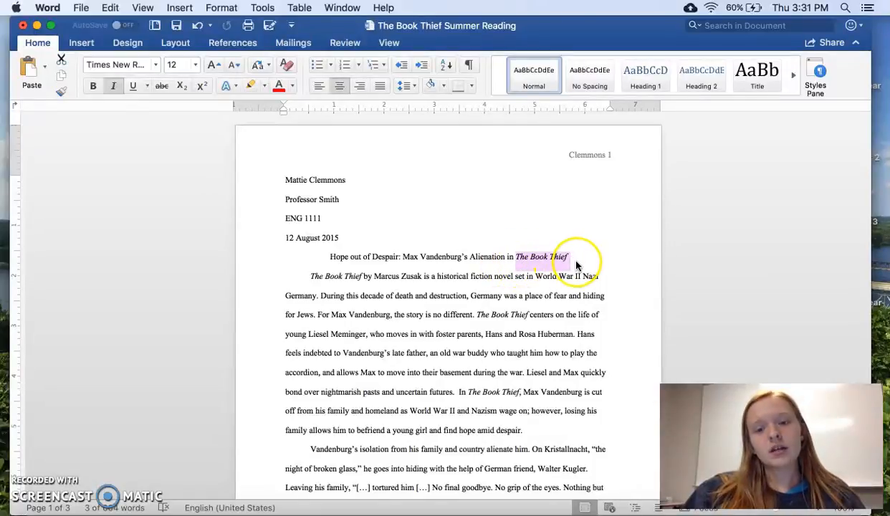
{"action": "mouse_move", "coordinate": [519, 264]}
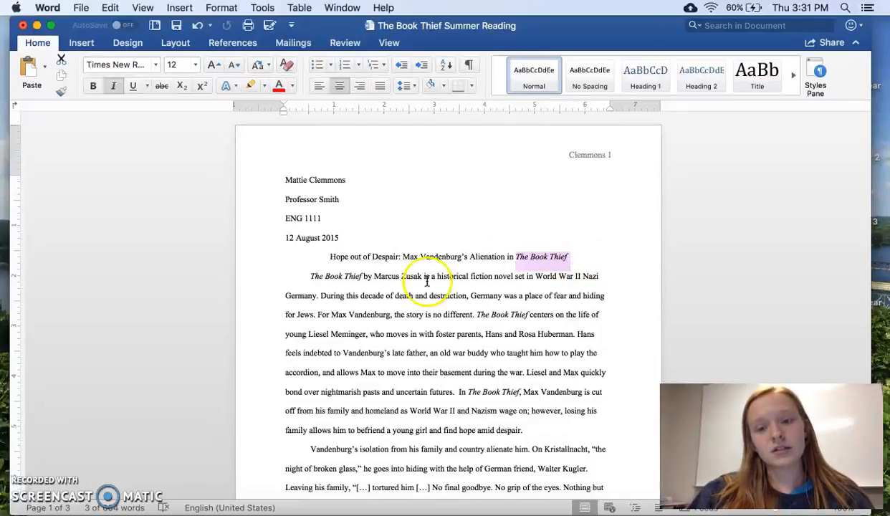
{"action": "mouse_move", "coordinate": [309, 275]}
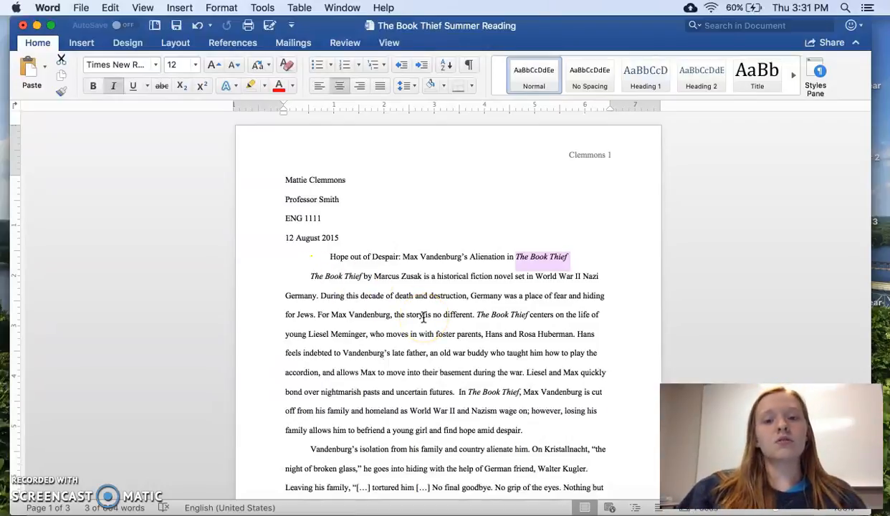
{"action": "scroll", "scroll_direction": "down", "scroll_amount": 3}
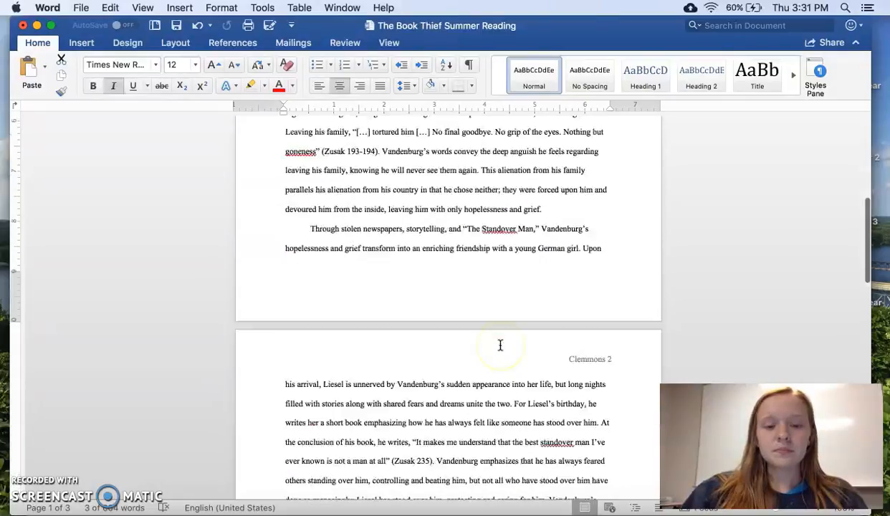
Scroll down to the sample paper's page-3 Works Cited entries.
{"action": "scroll", "scroll_direction": "down", "scroll_amount": 3}
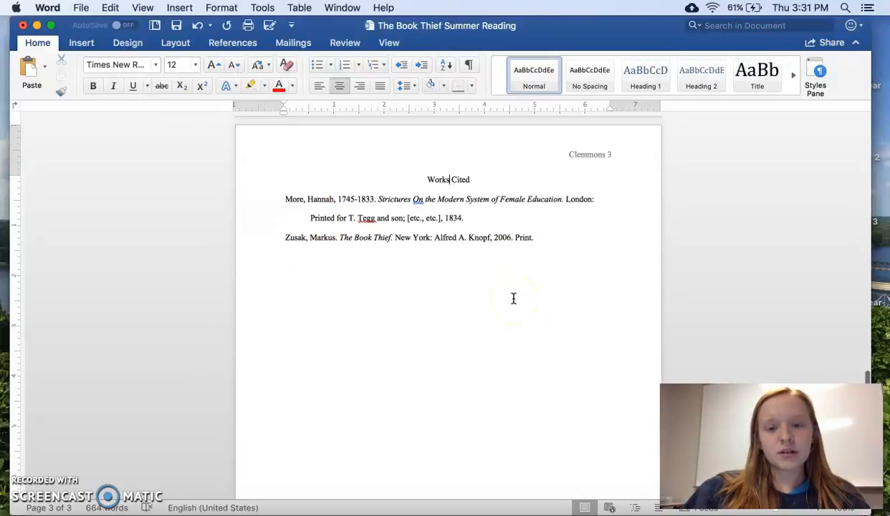
{"action": "scroll", "scroll_direction": "down", "scroll_amount": 3}
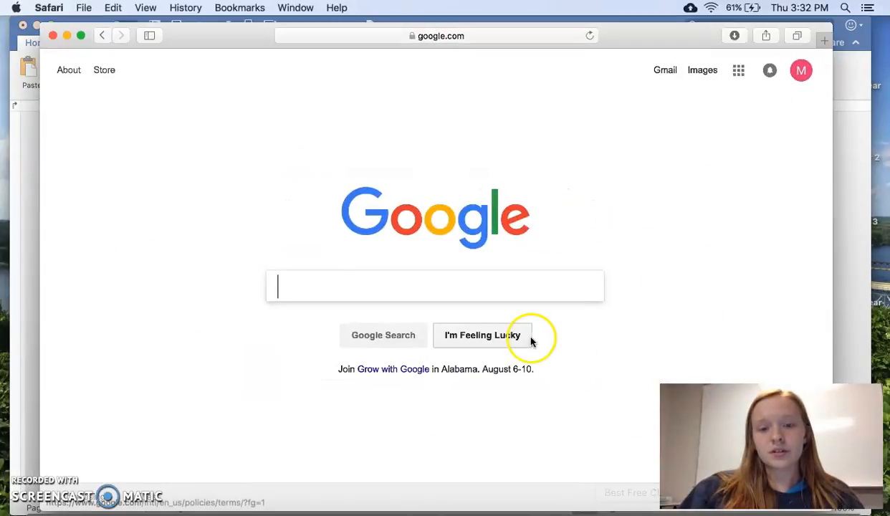
Search Google for purdue owl mla format and open Purdue OWL's MLA Formatting and Style Guide.
{"action": "type", "text": "purdue owl mla forma"}
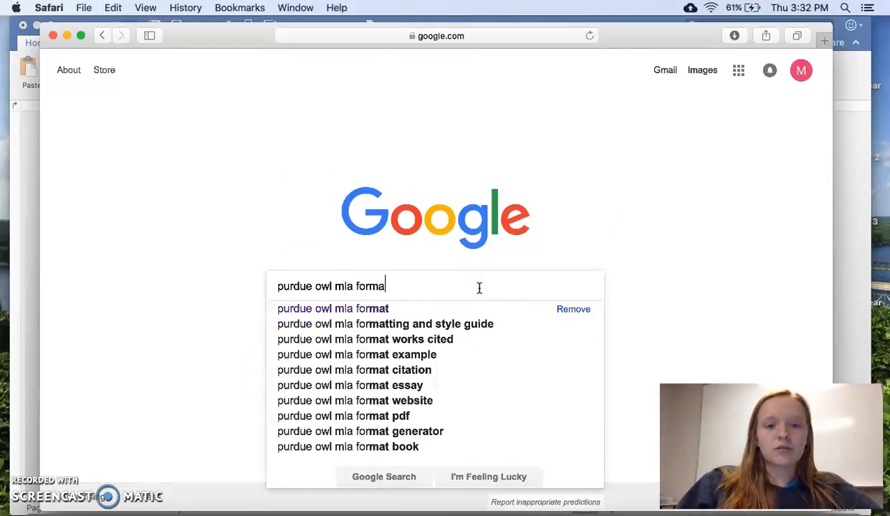
{"action": "left_click", "coordinate": [333, 308]}
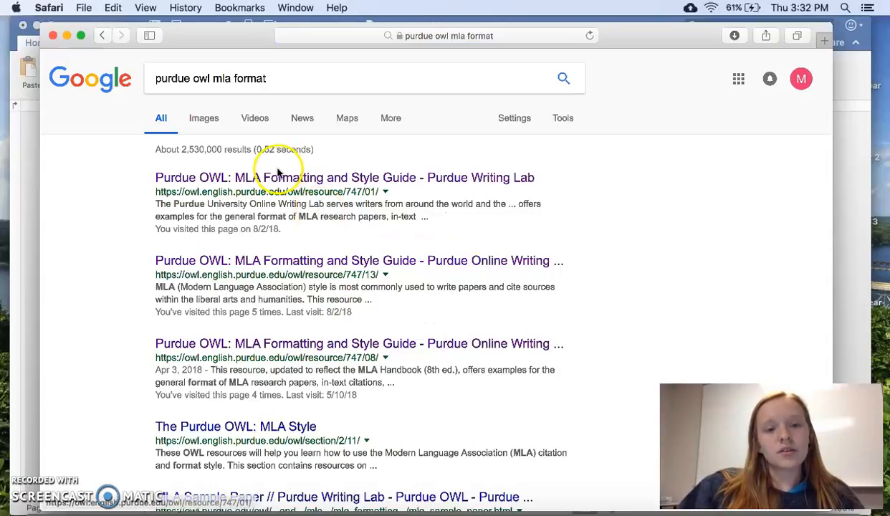
{"action": "left_click", "coordinate": [344, 178]}
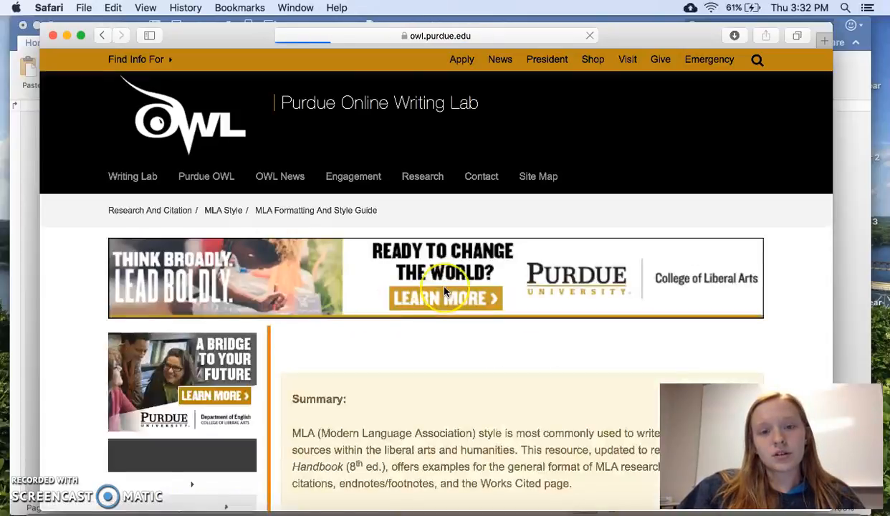
{"action": "scroll", "scroll_direction": "down", "scroll_amount": 3}
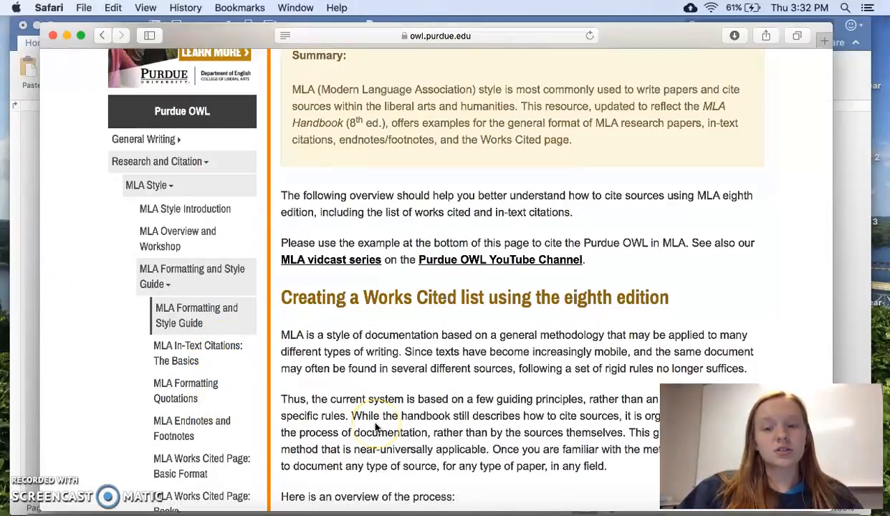
{"action": "scroll", "scroll_direction": "down", "scroll_amount": 3}
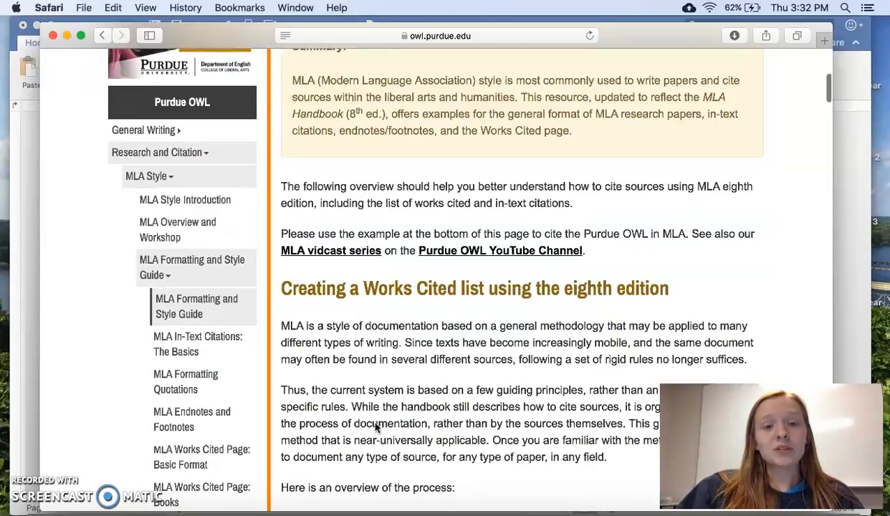